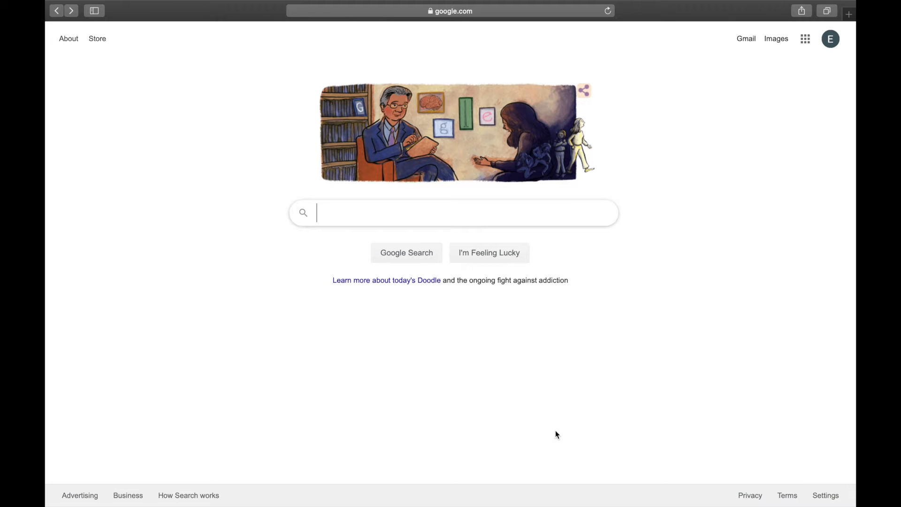
Step: Search Google for 'cal state apply' using the search suggestion
text(cal state a)
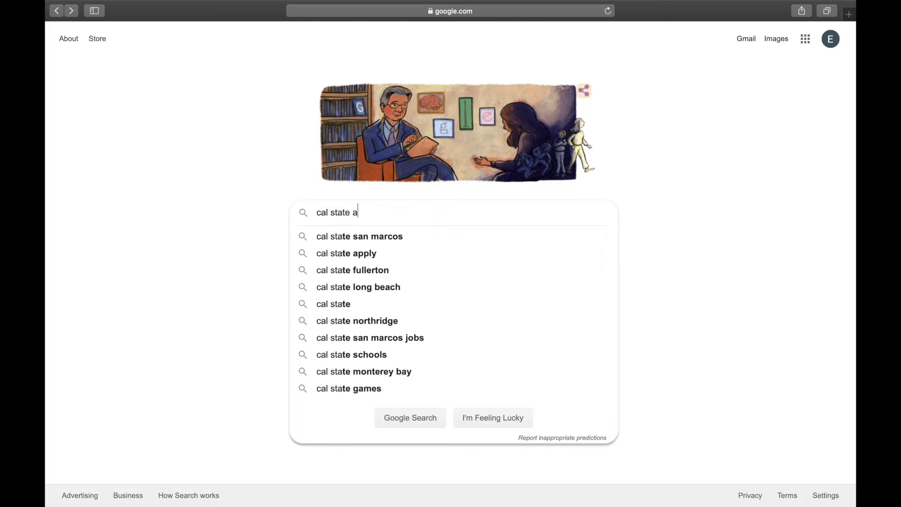
click(346, 253)
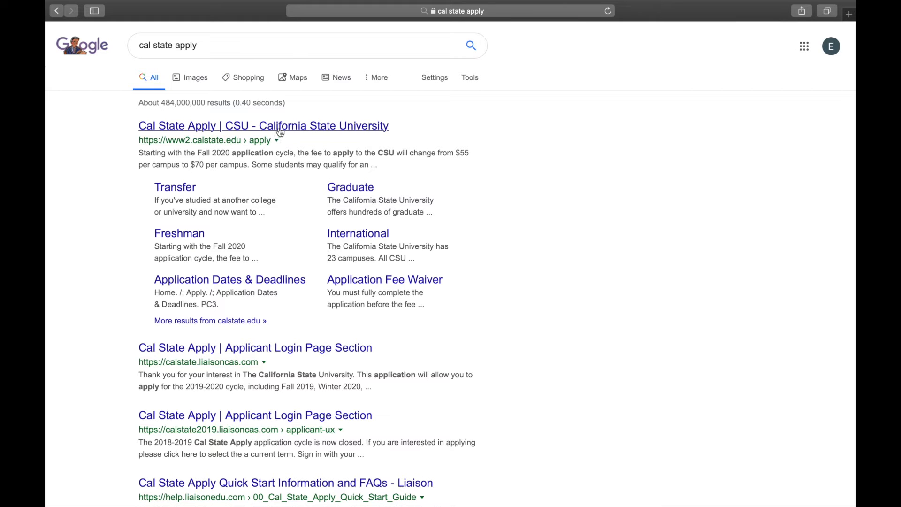
Step: Open the official Cal State Apply site, choose Fall 2020 as the term, and apply
click(263, 125)
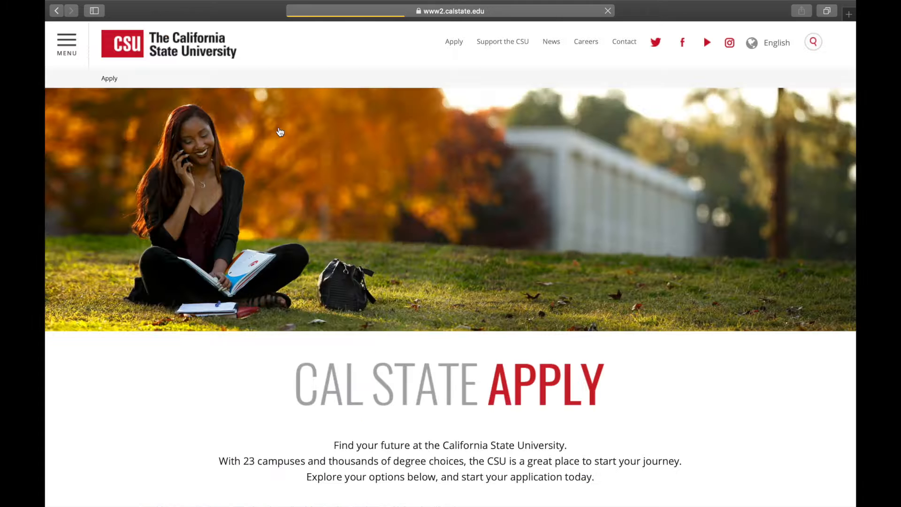
scroll(down, 3)
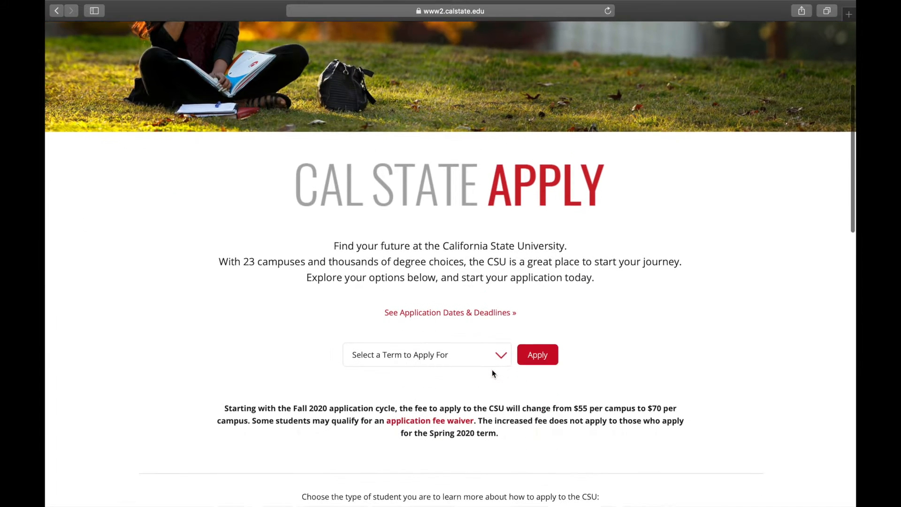
click(425, 355)
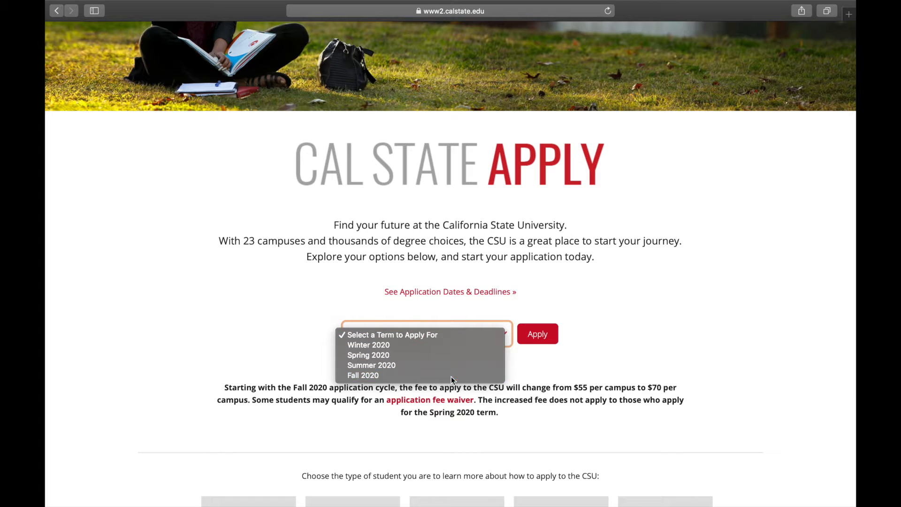
click(363, 374)
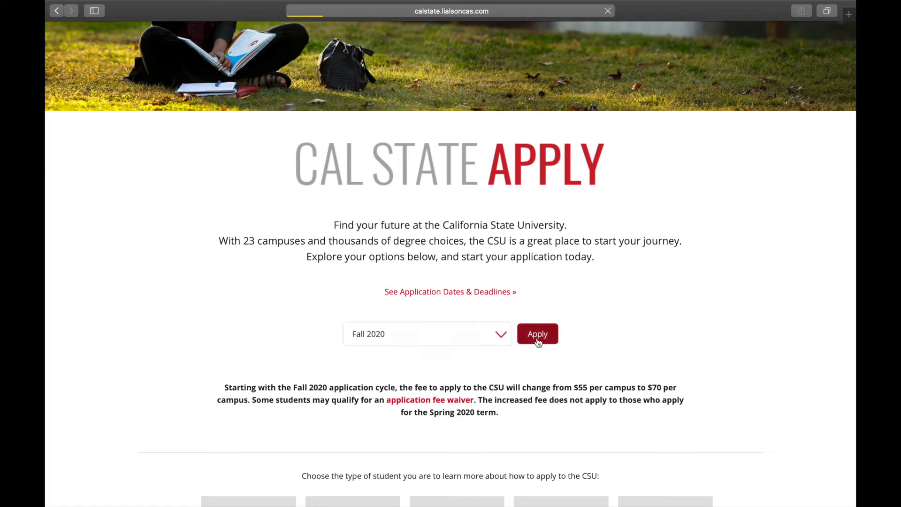
click(537, 334)
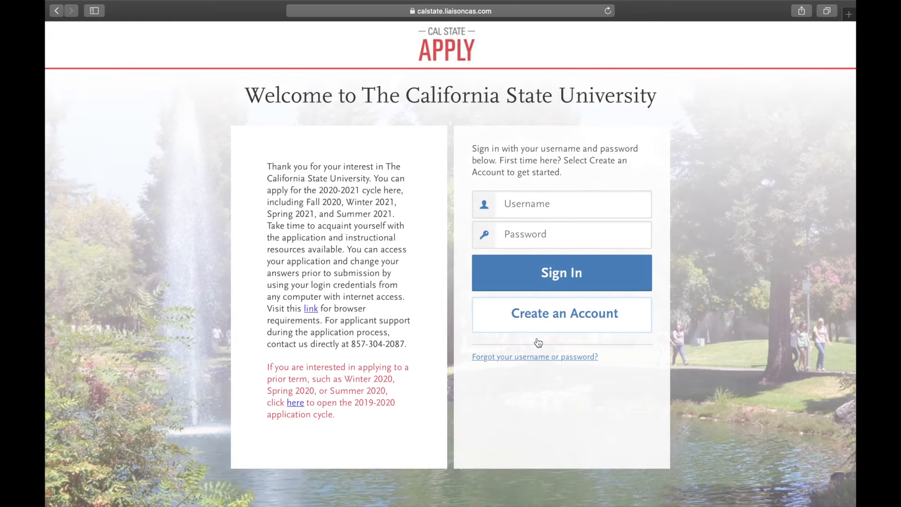
Step: Start a new account and enter the applicant's first and last name
click(561, 313)
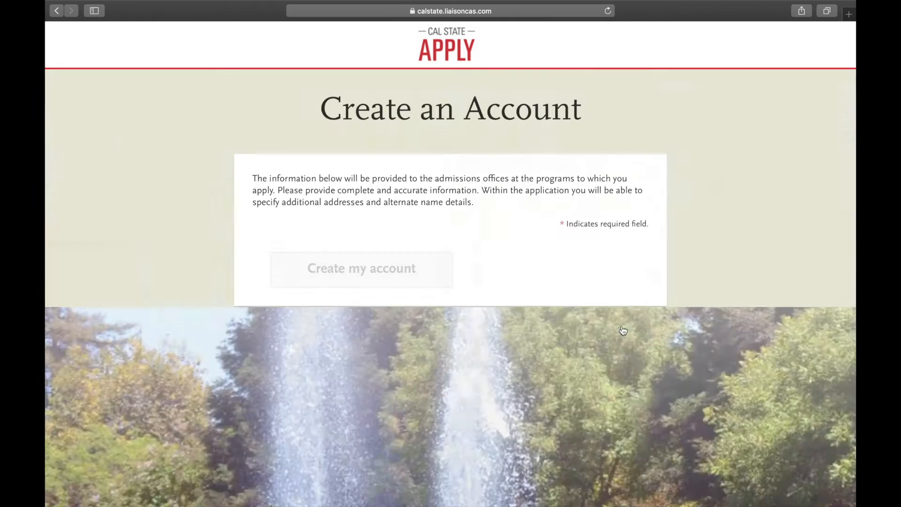
scroll(down, 3)
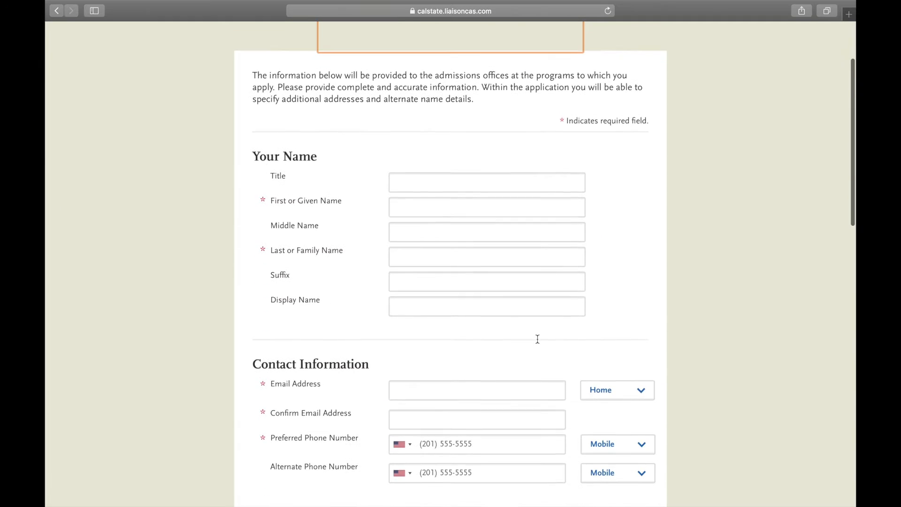
click(486, 198)
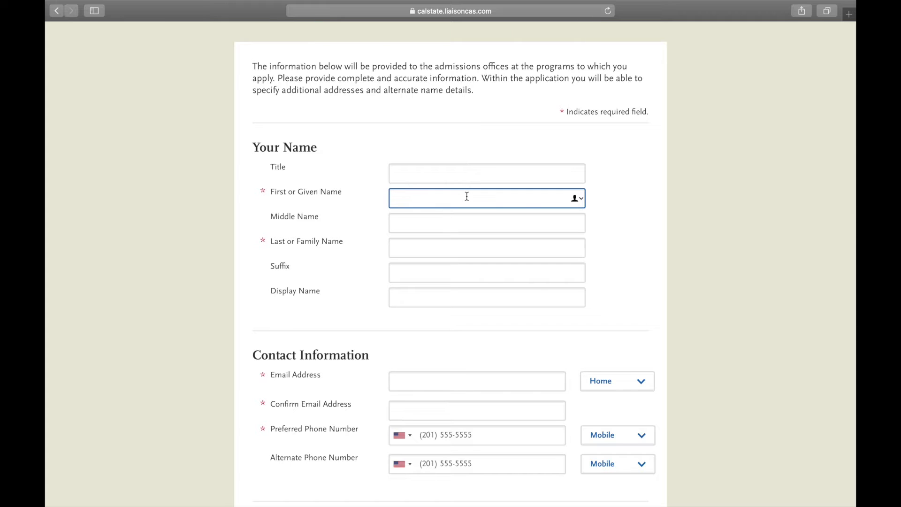
text(EO)
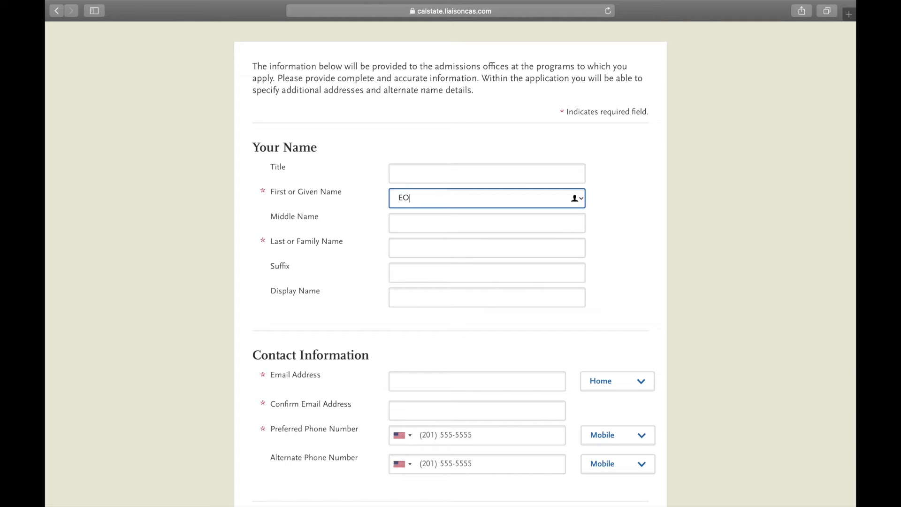
text(P)
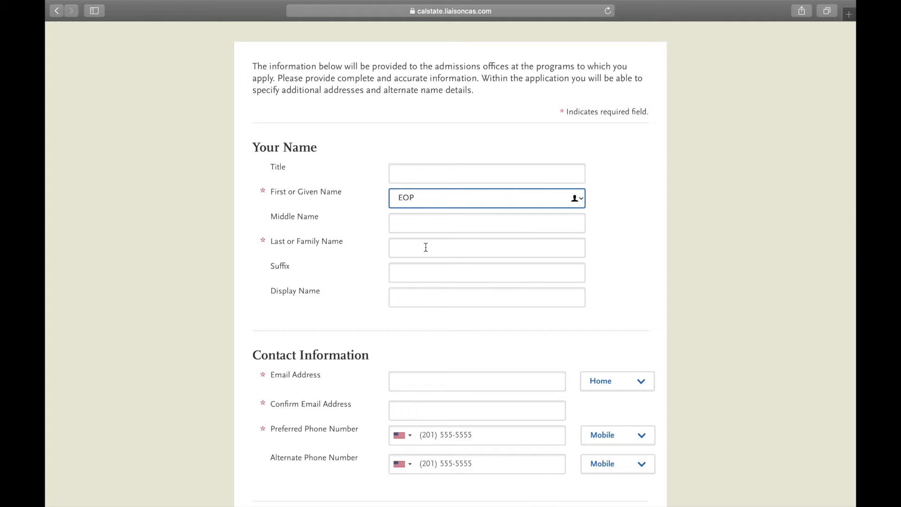
text(Admis)
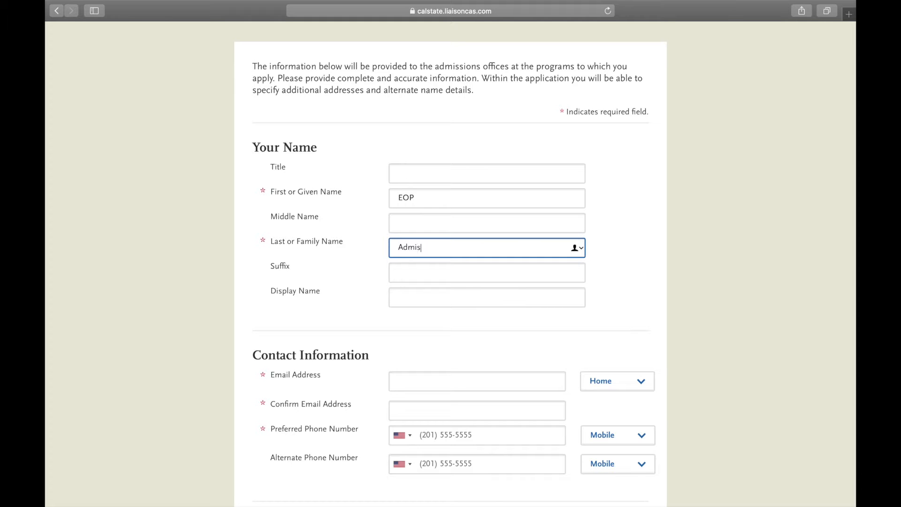
Step: Enter the eop-sdsu email address twice, then the preferred phone number
scroll(down, 3)
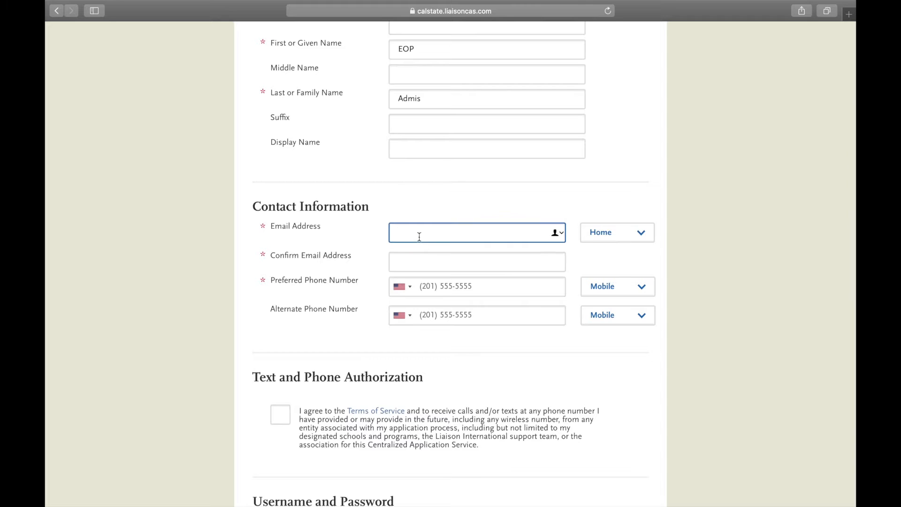
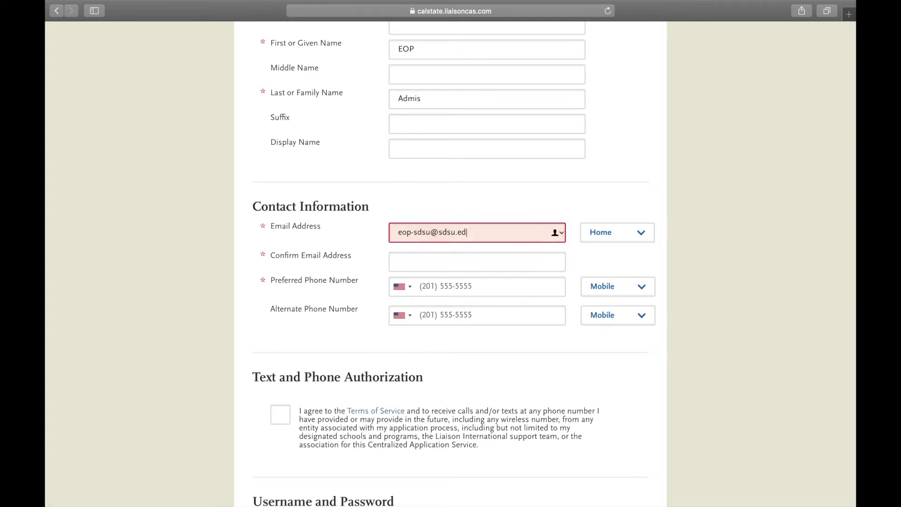
click(476, 261)
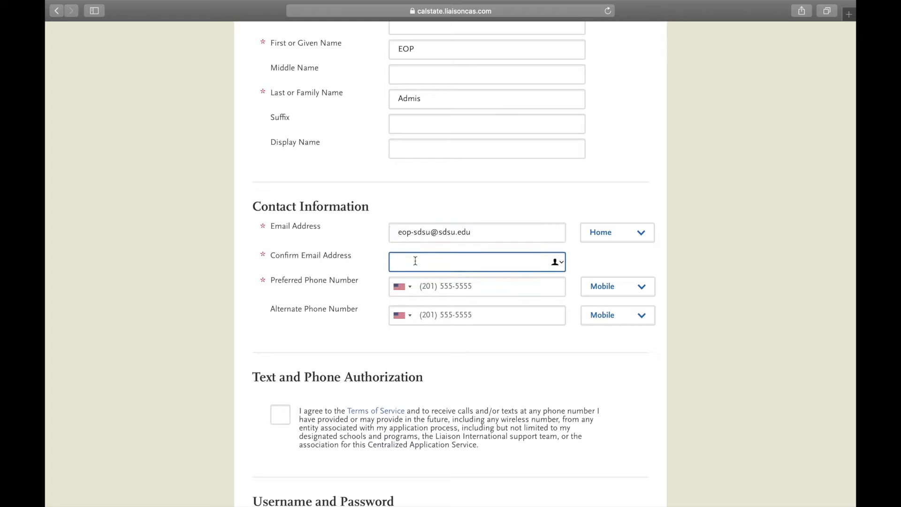
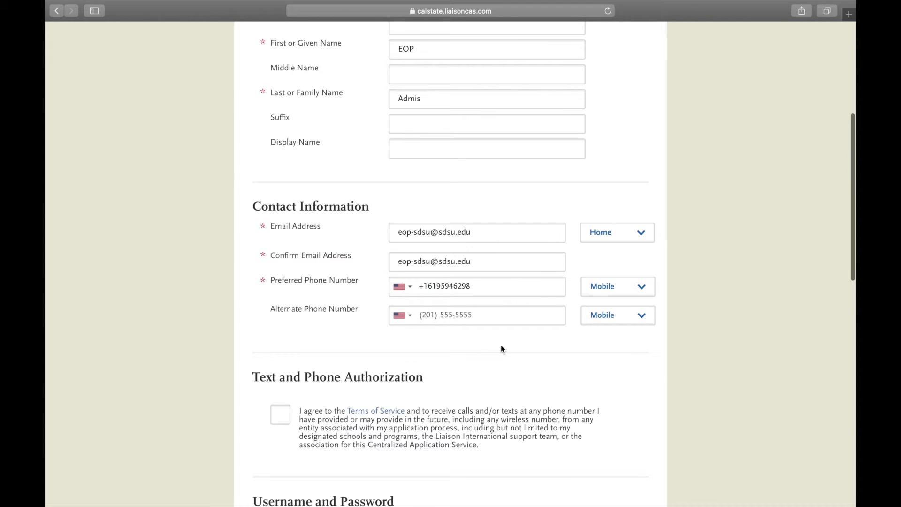
Step: Agree to text and phone authorization, enter username EOPAdmin, and type the password
scroll(down, 3)
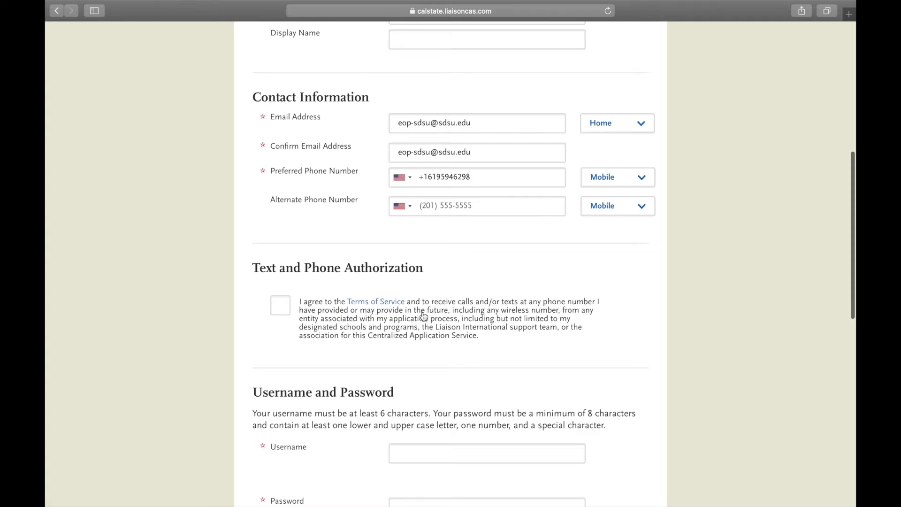
mouse_move(484, 323)
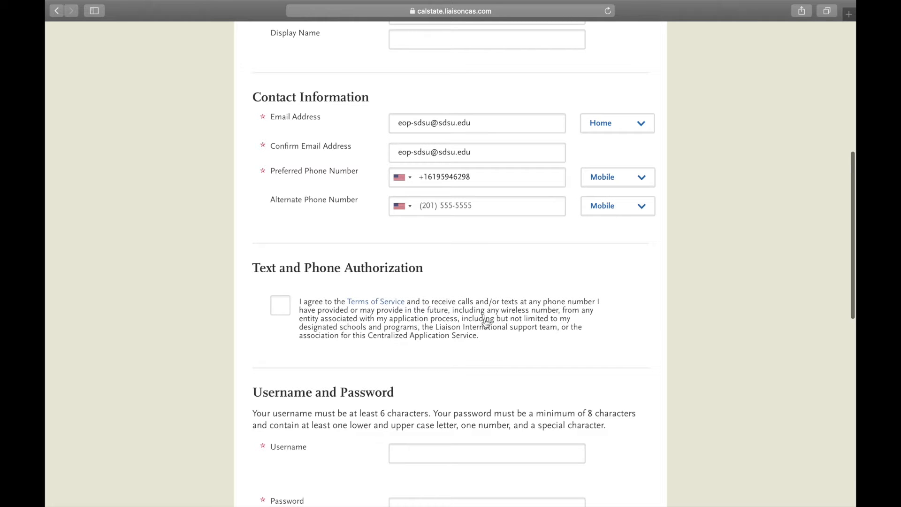
mouse_move(484, 322)
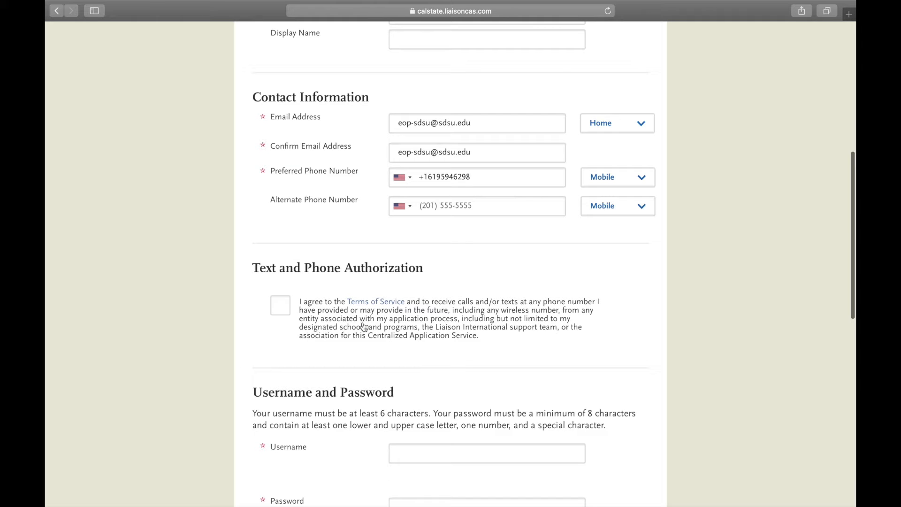
mouse_move(546, 326)
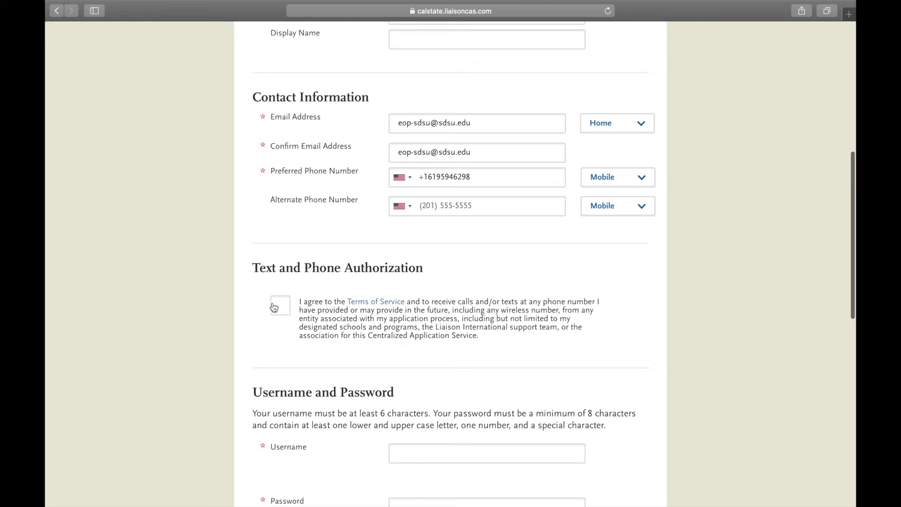
click(280, 305)
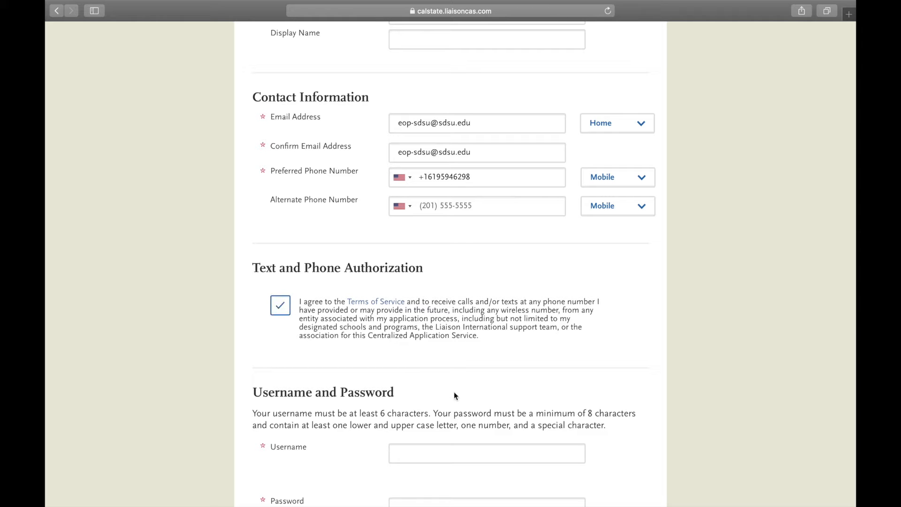
scroll(down, 3)
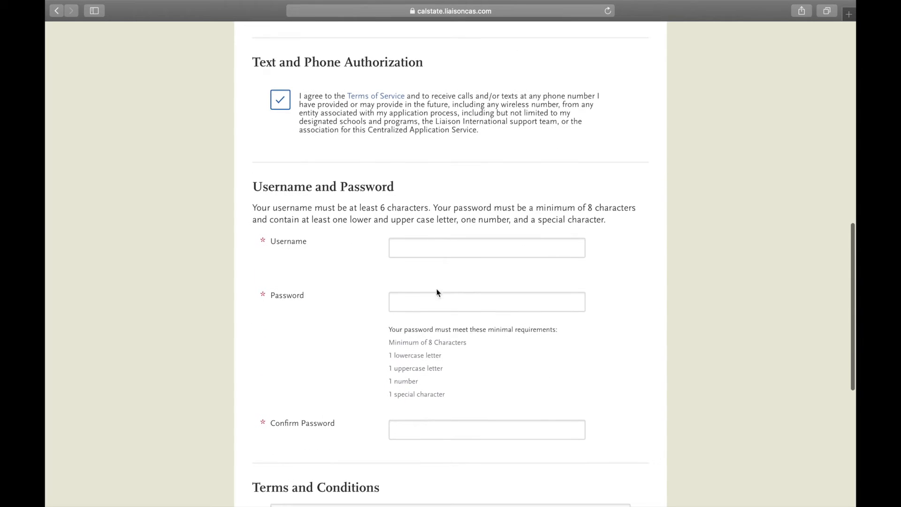
click(487, 248)
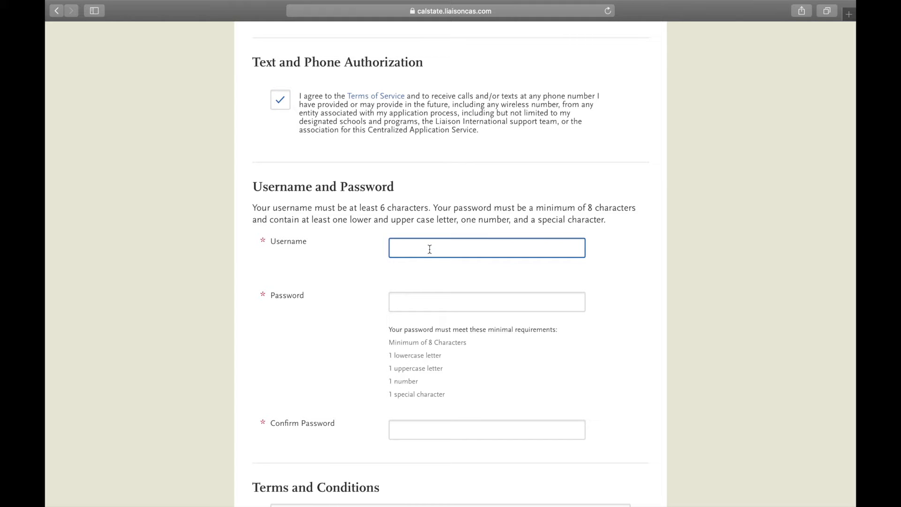
text(EOPAdmi)
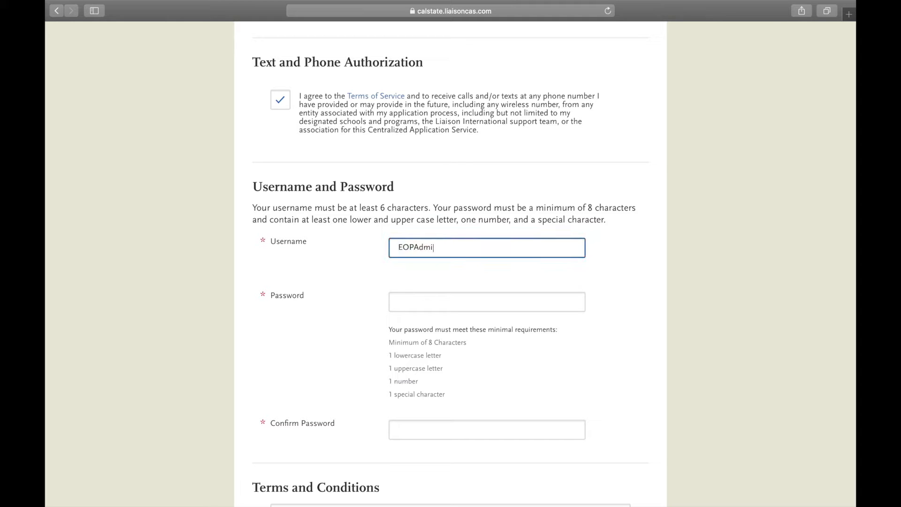
text(n)
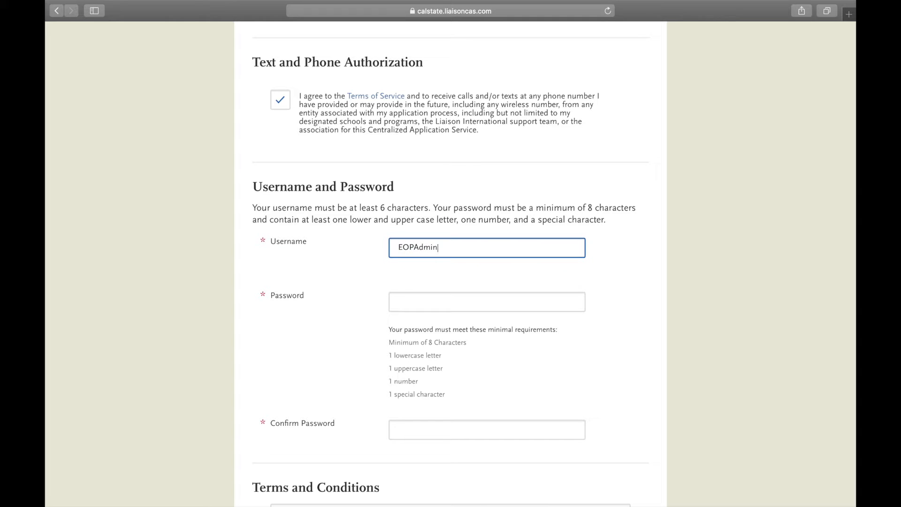
click(486, 302)
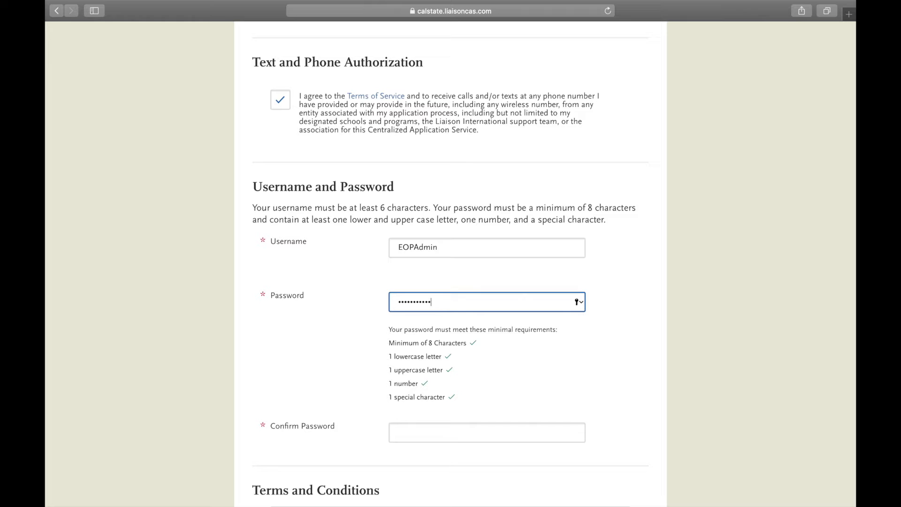
Step: Accept the terms, answer No to the European Union question, and create the account
scroll(down, 3)
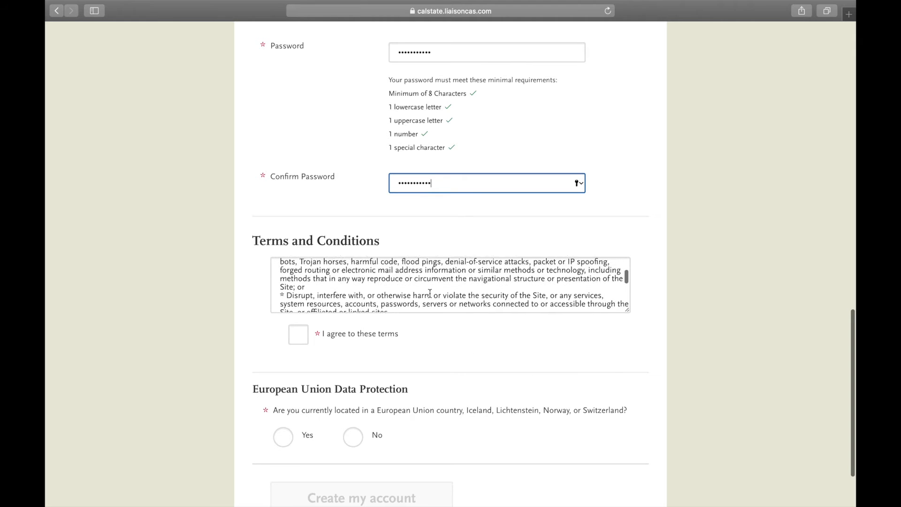
scroll(down, 3)
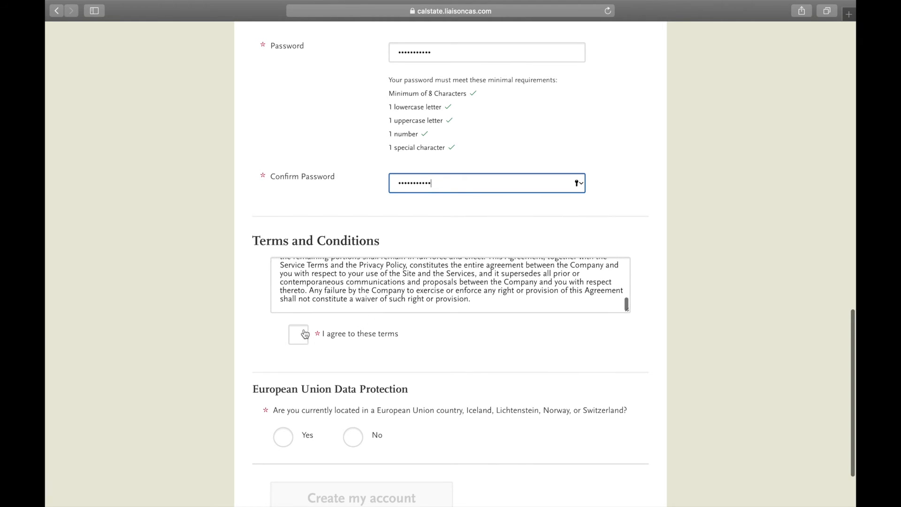
click(298, 334)
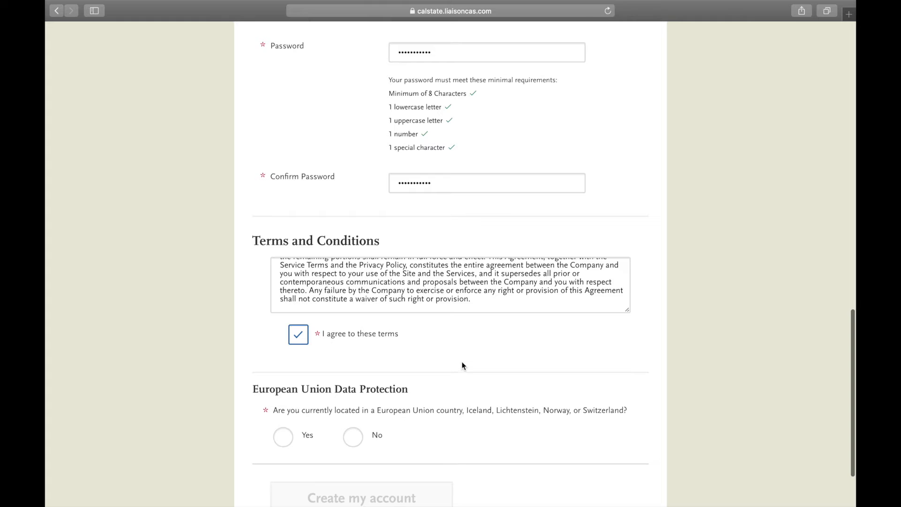
scroll(down, 3)
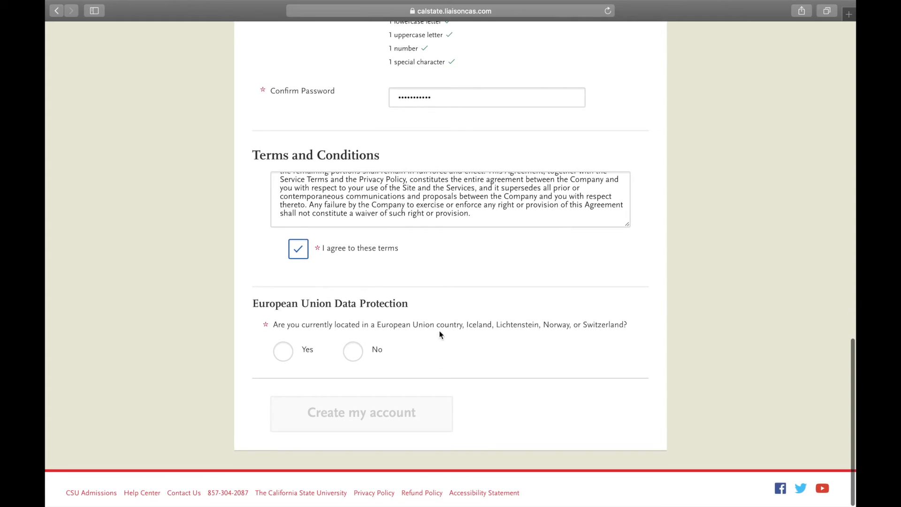
click(353, 350)
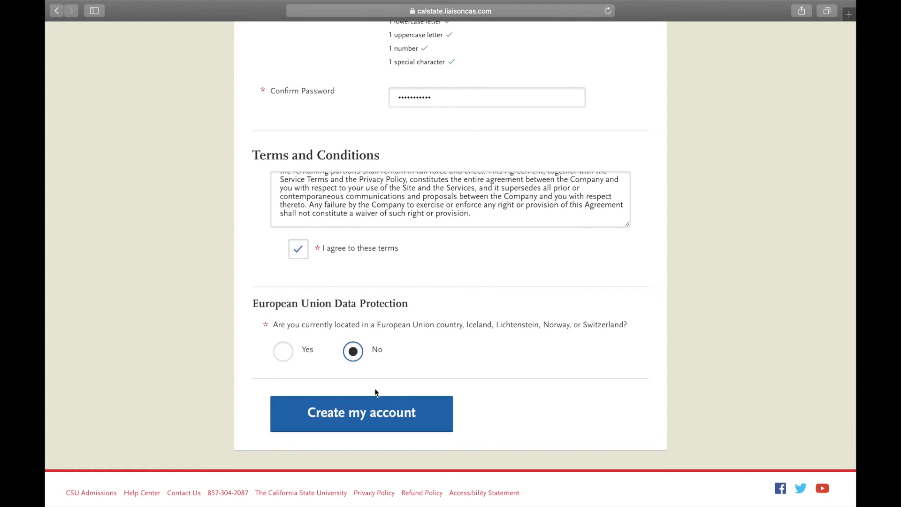
click(361, 412)
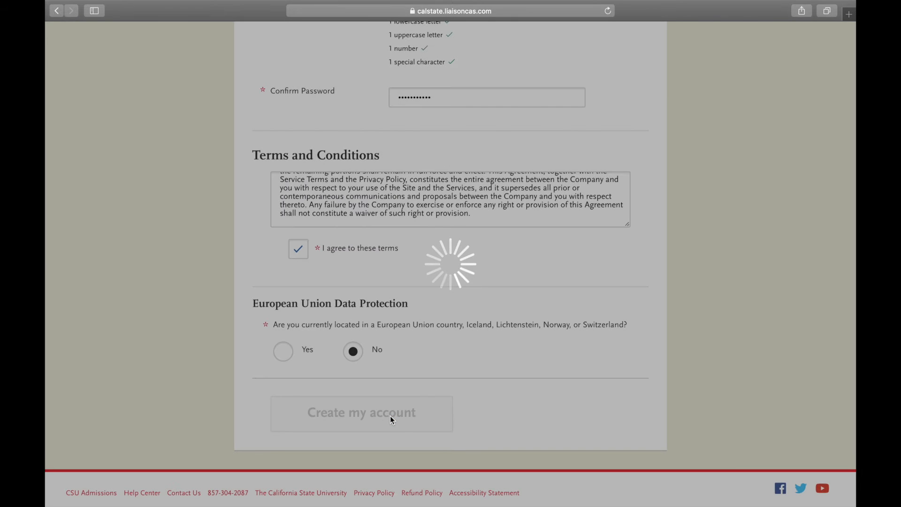
click(361, 412)
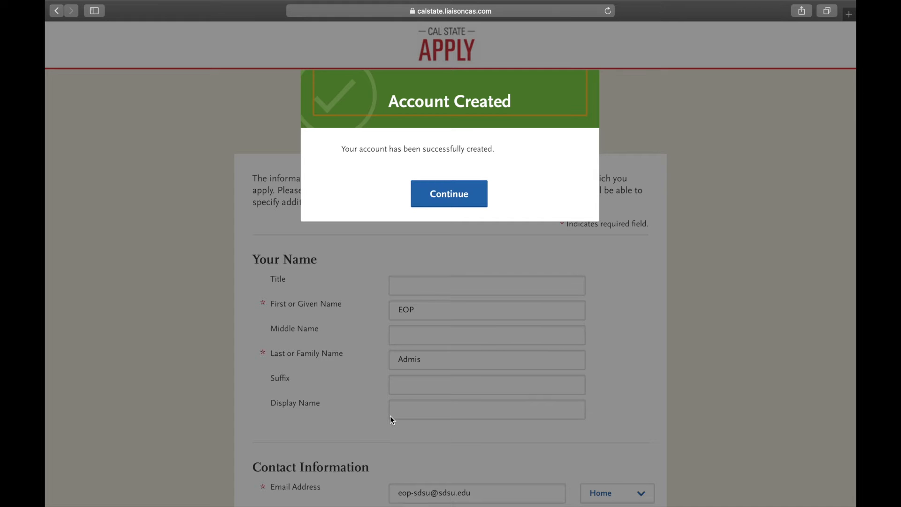
mouse_move(449, 194)
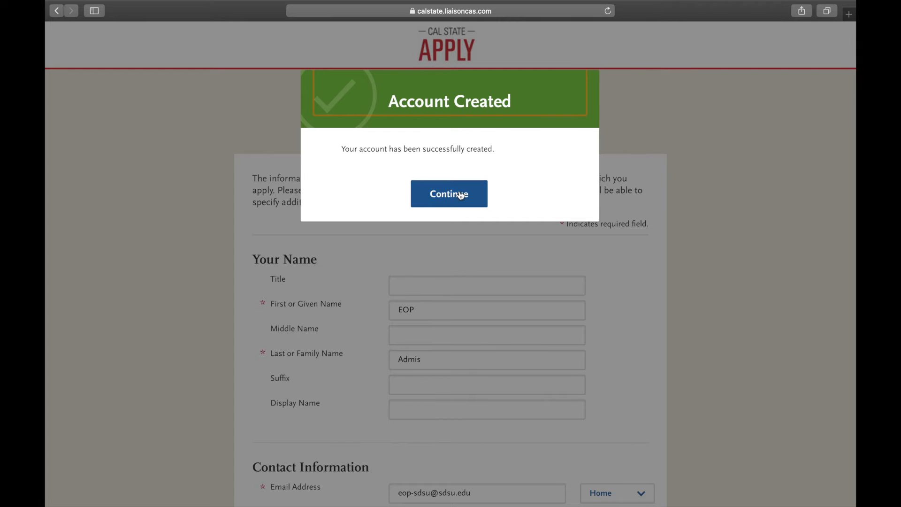
Step: Continue past the account-created message and decline Safari's offer to save the password
click(448, 194)
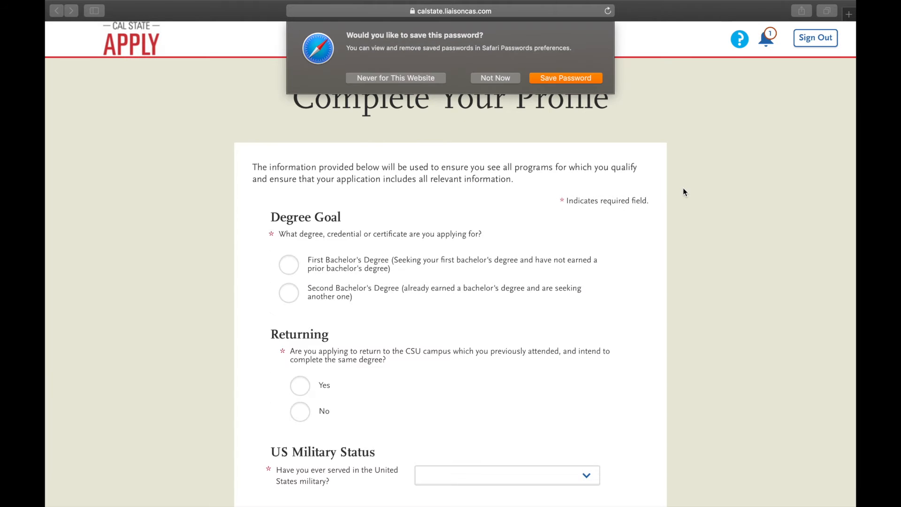
click(494, 77)
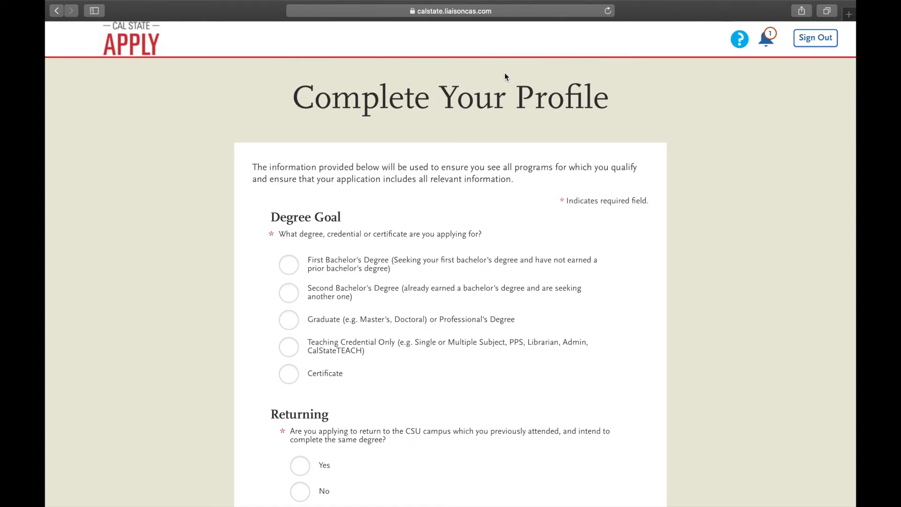
mouse_move(683, 106)
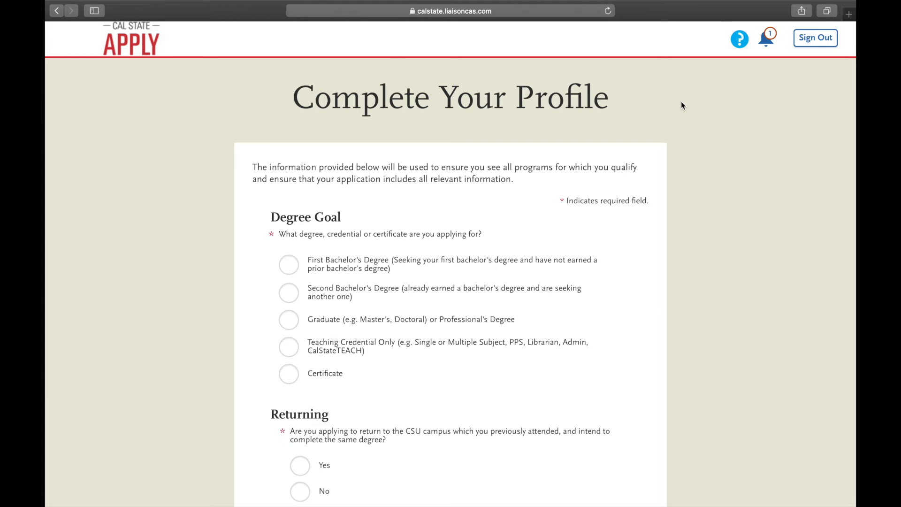
scroll(down, 3)
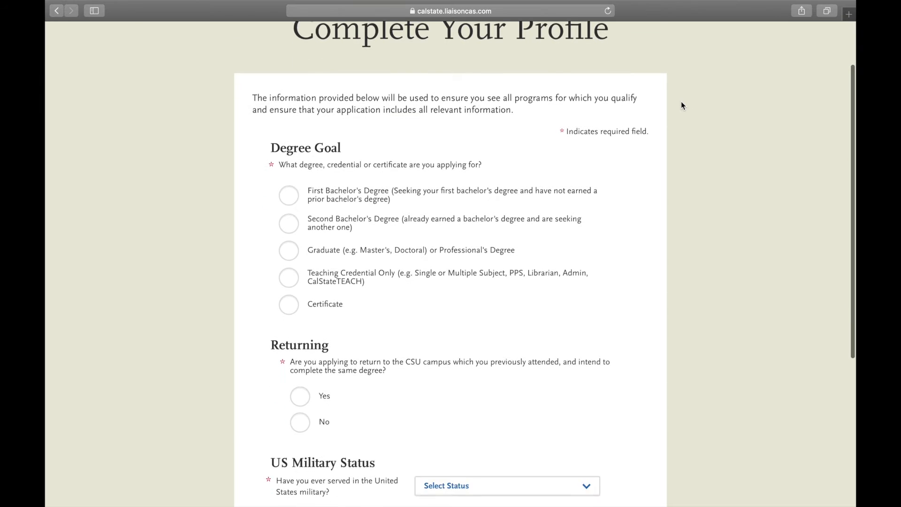
scroll(down, 3)
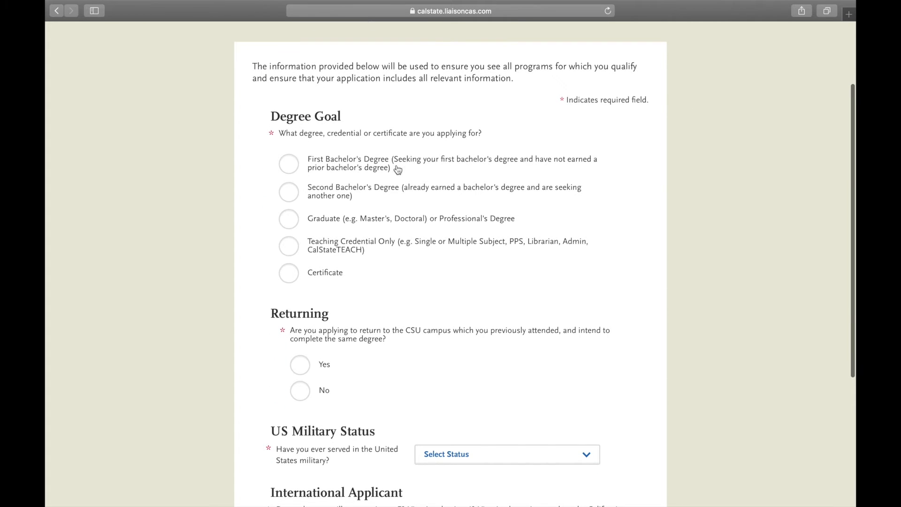
Step: Select First Bachelor's Degree, graduating high school senior, and no earned college credits
click(288, 164)
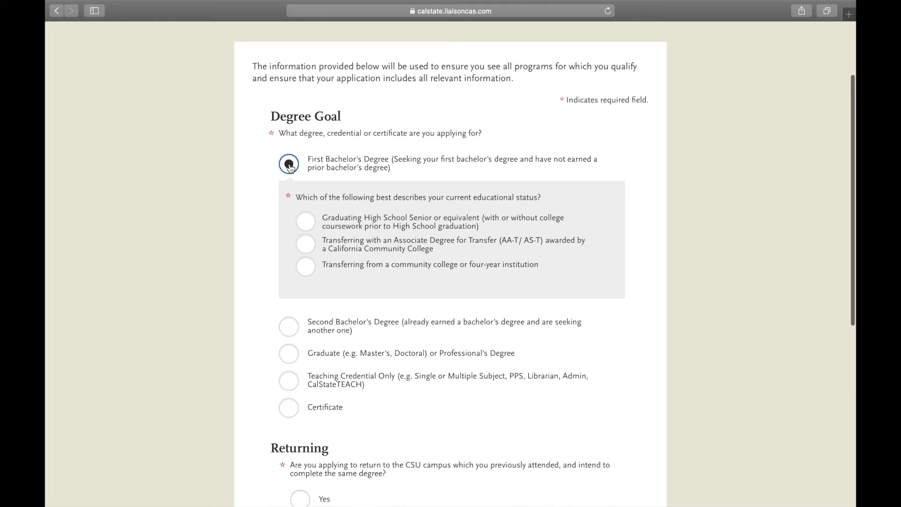
click(289, 164)
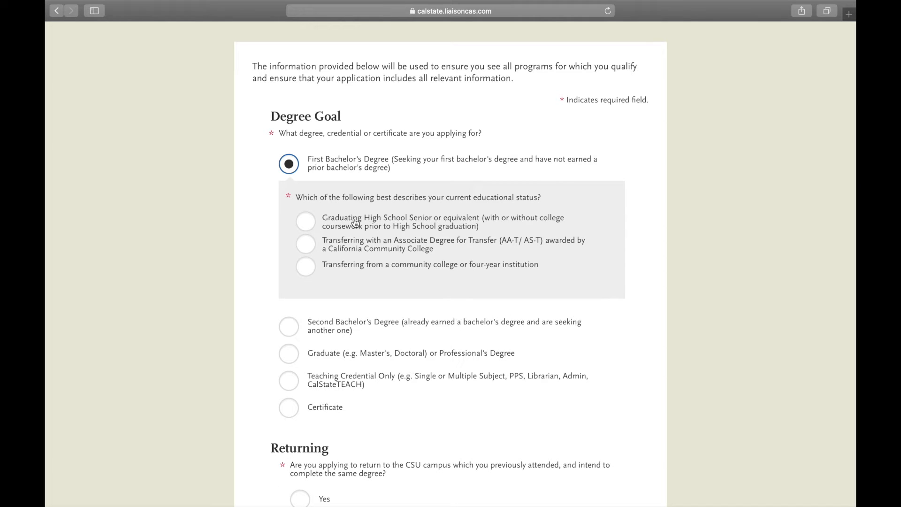
mouse_move(447, 226)
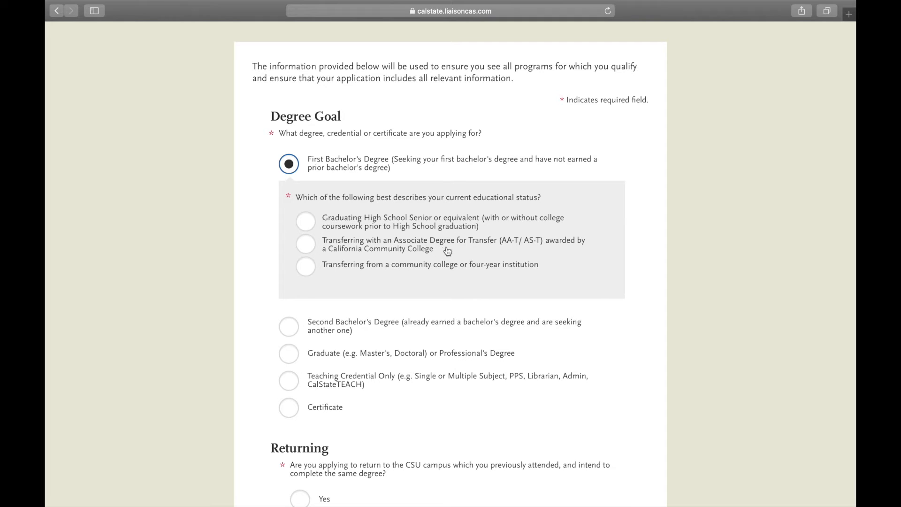
mouse_move(410, 276)
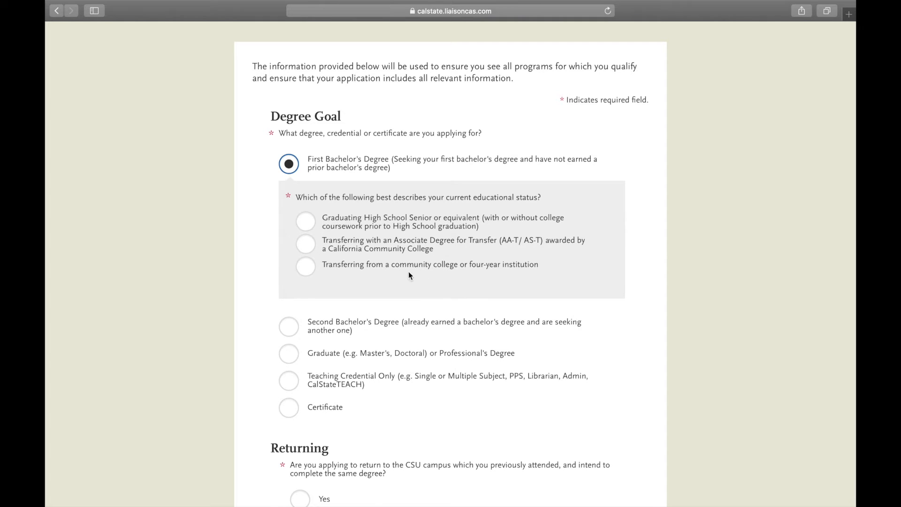
mouse_move(402, 273)
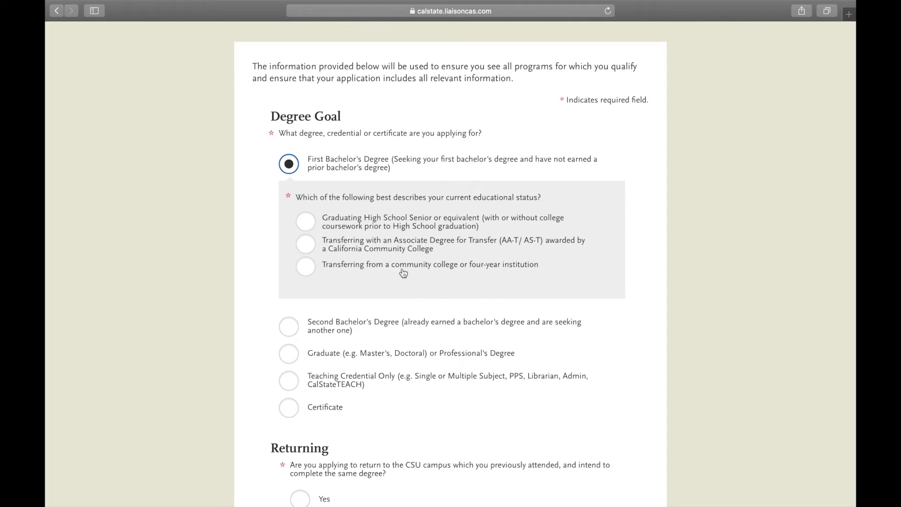
click(305, 221)
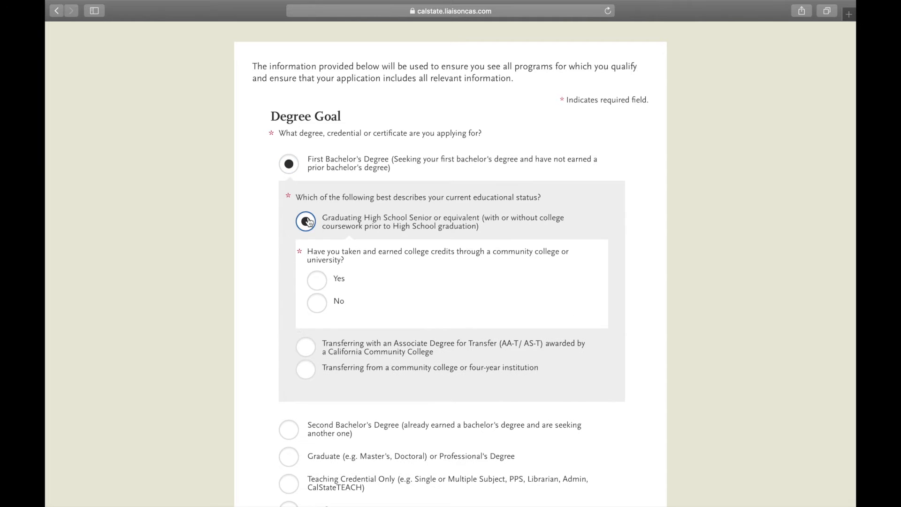
click(306, 221)
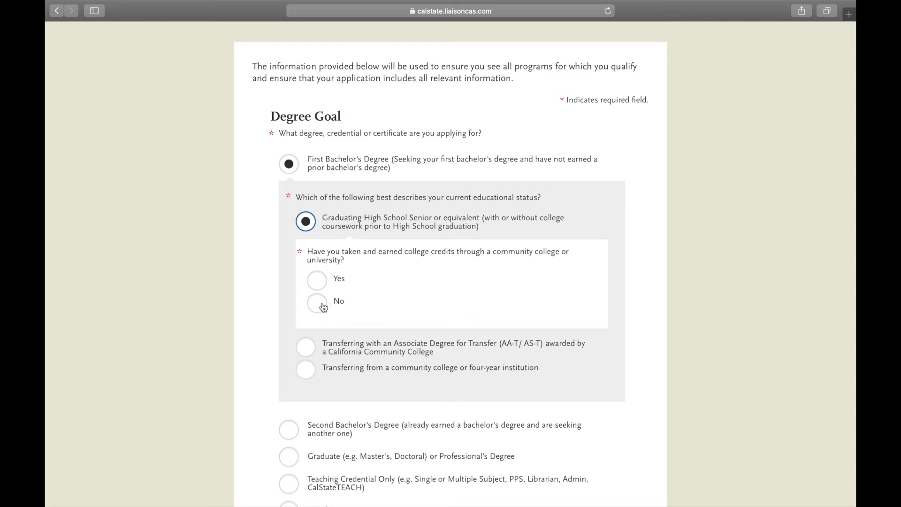
click(317, 304)
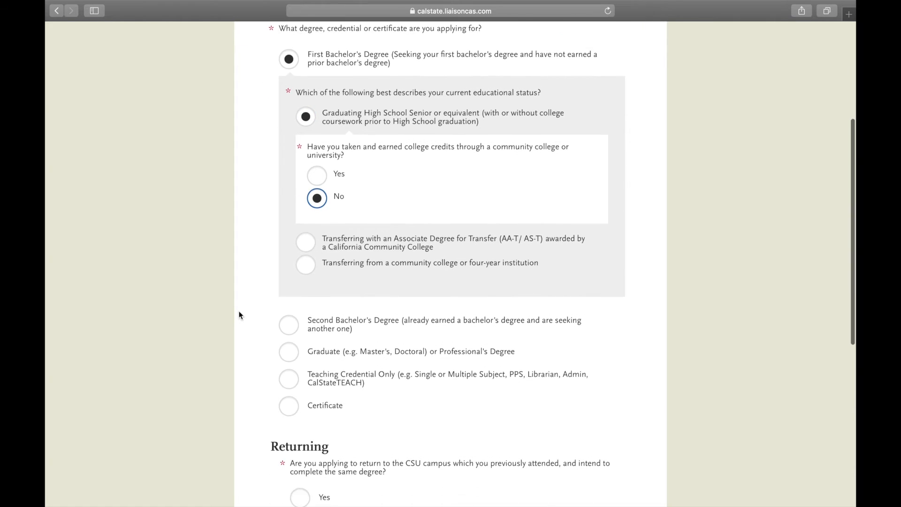
Step: Answer No to returning, never served in the military, no F1/J1 visa, and save
scroll(down, 3)
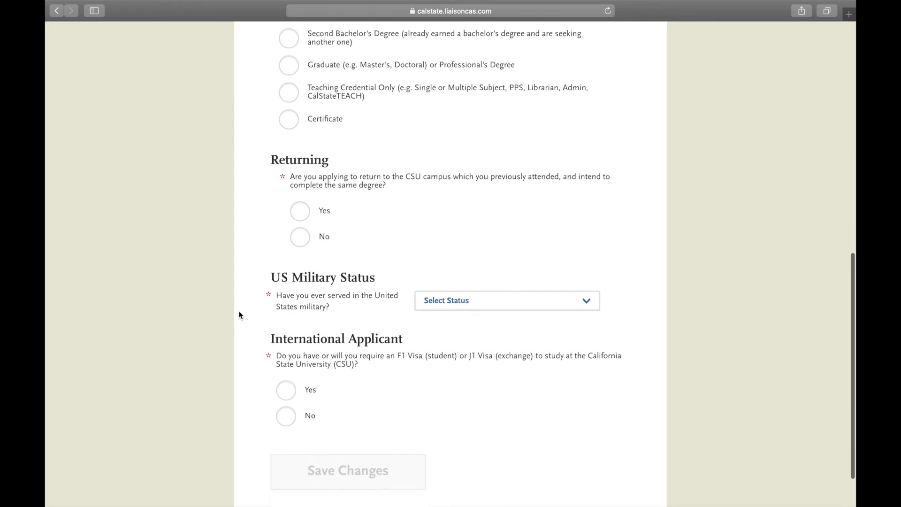
scroll(down, 3)
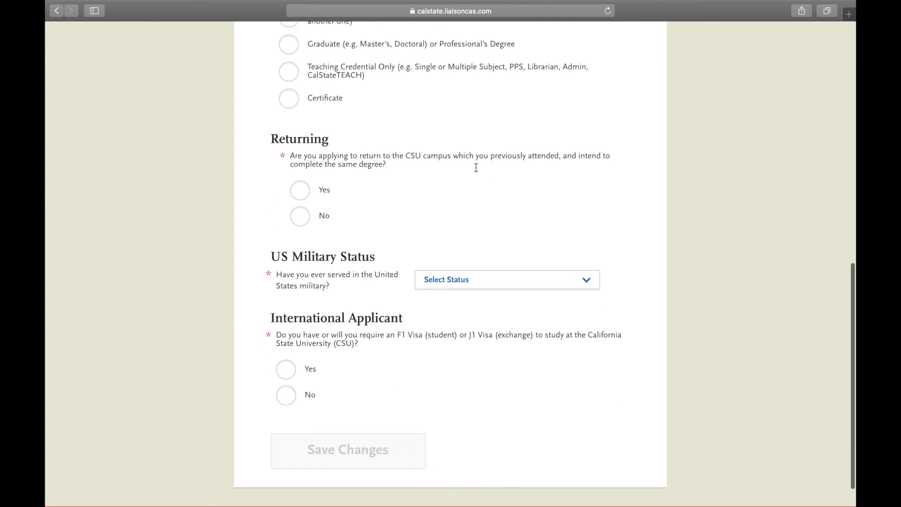
mouse_move(308, 224)
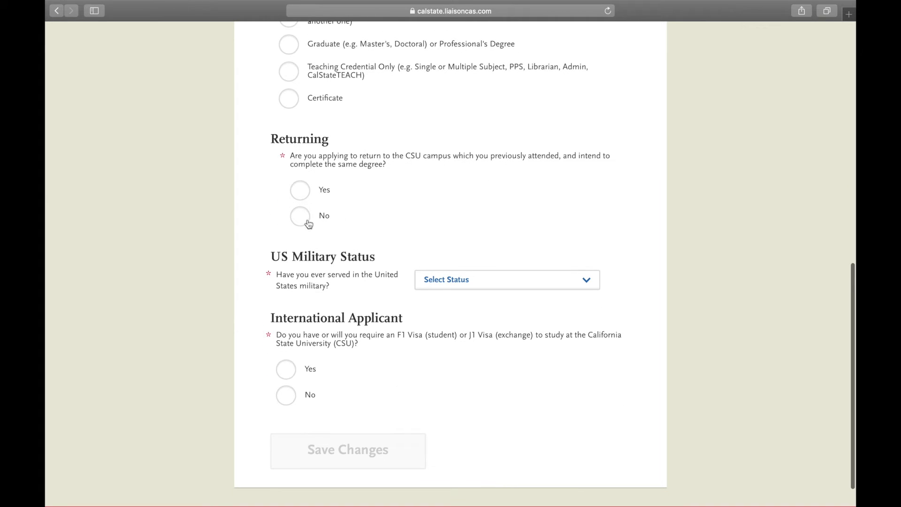
click(300, 216)
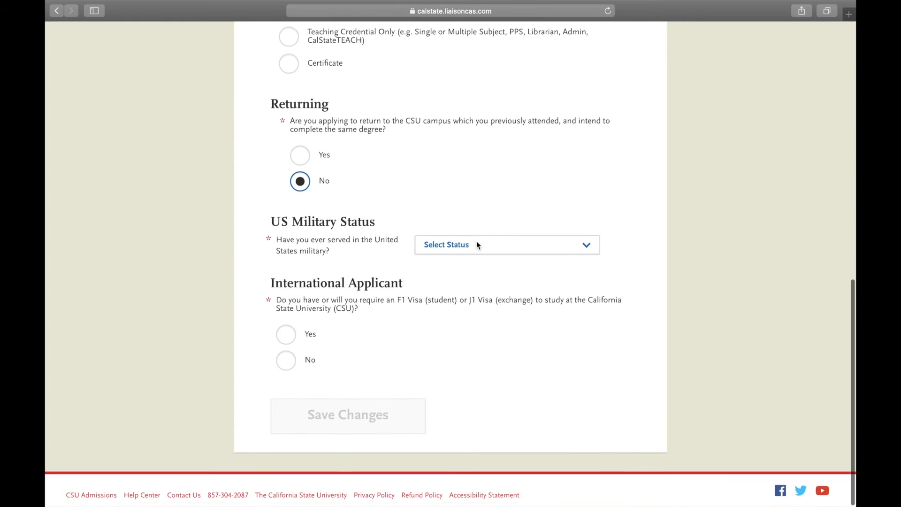
click(506, 244)
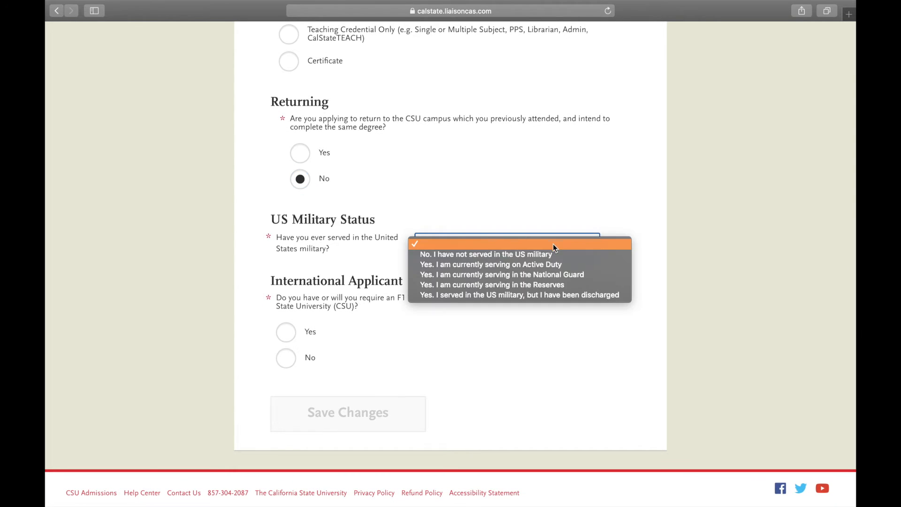
mouse_move(582, 264)
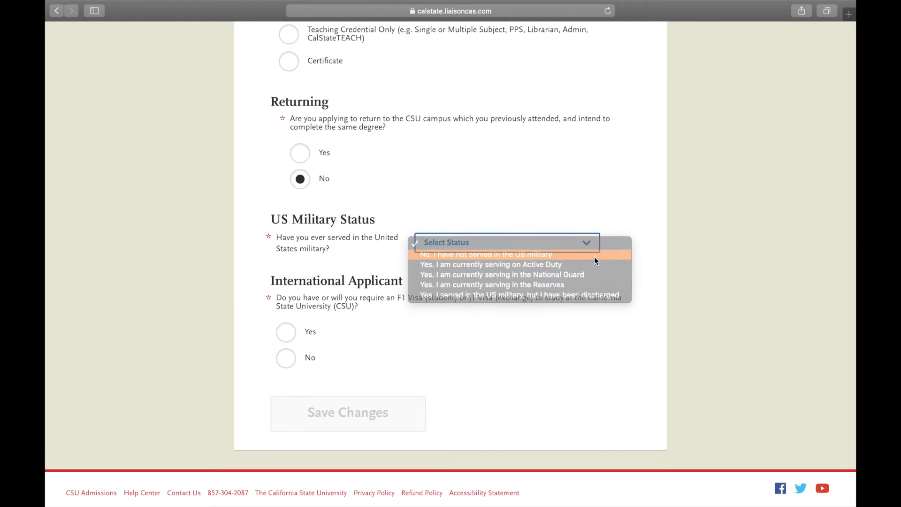
click(485, 254)
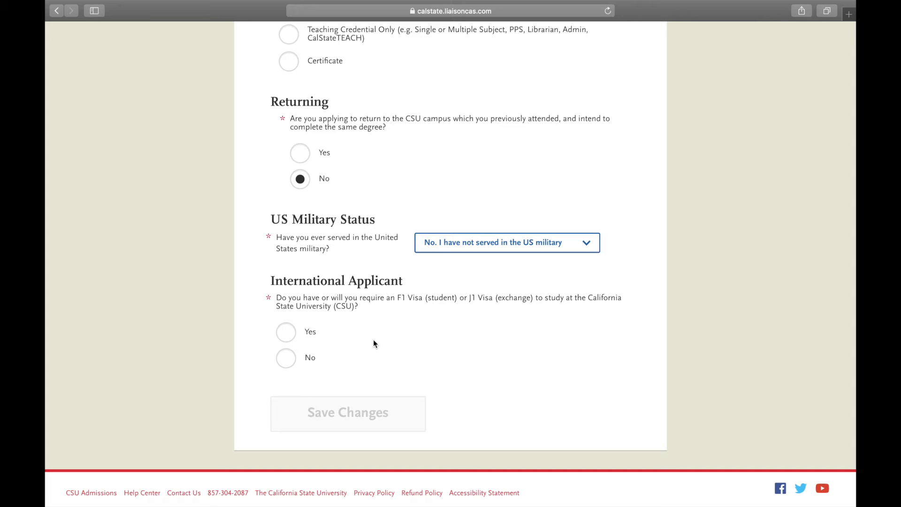
mouse_move(451, 321)
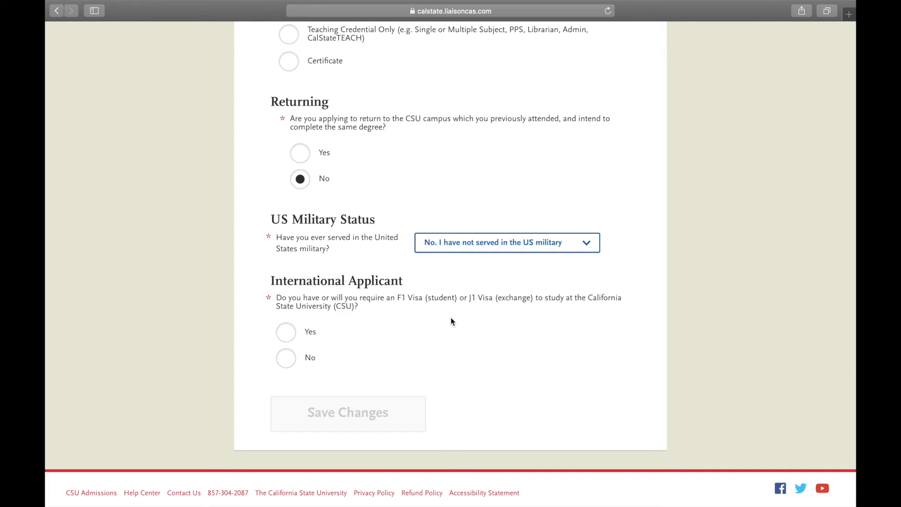
mouse_move(293, 366)
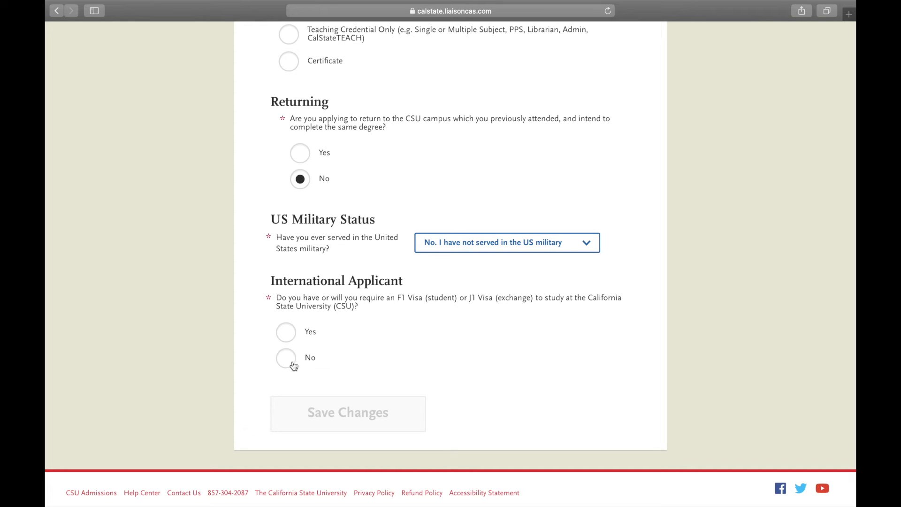
click(286, 357)
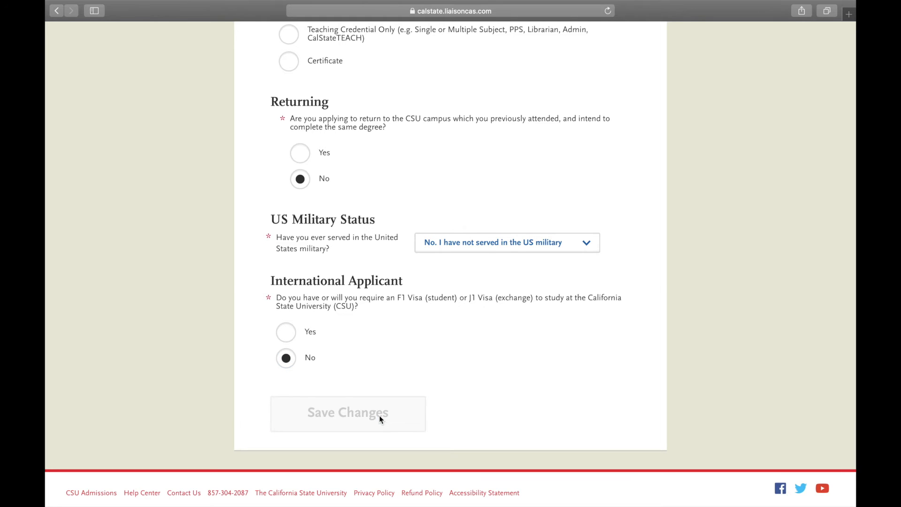
click(348, 412)
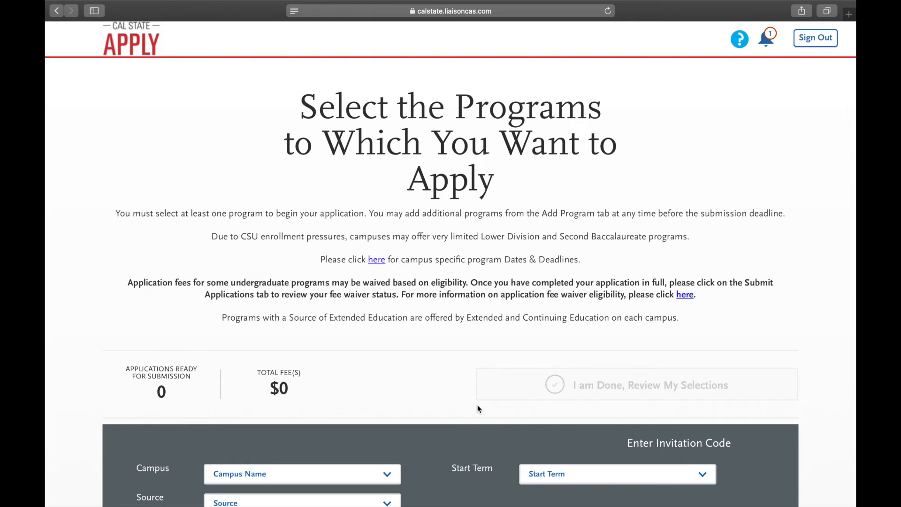
scroll(down, 3)
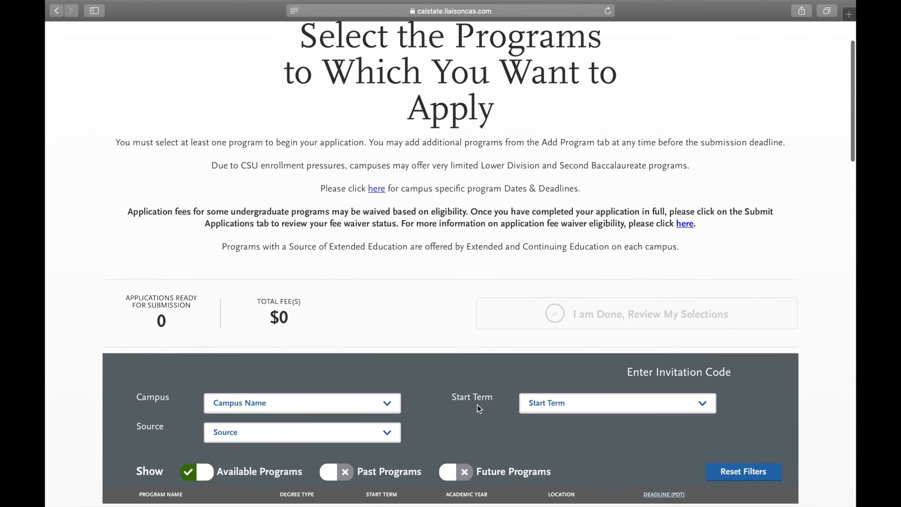
scroll(down, 3)
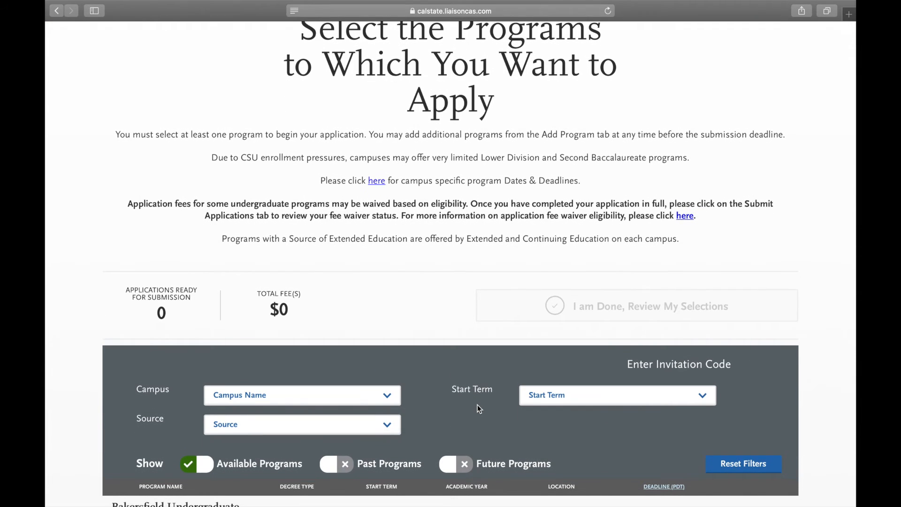
scroll(down, 3)
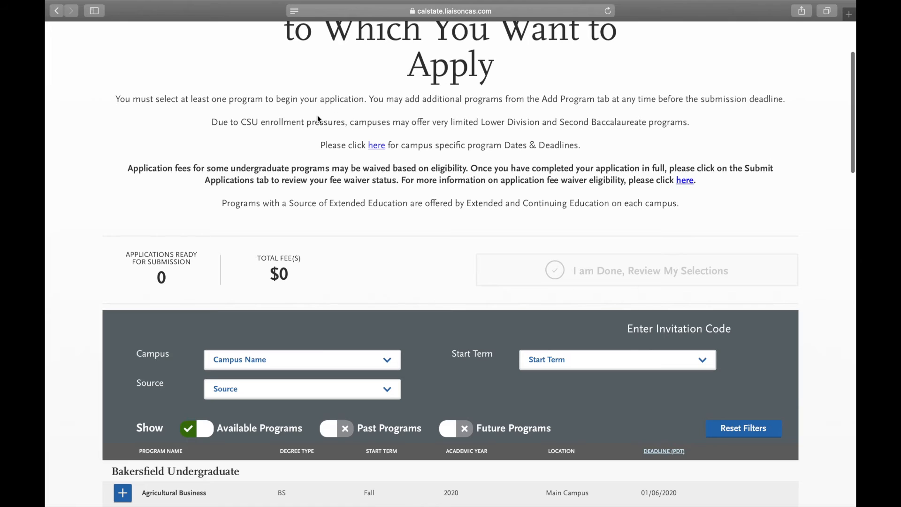
mouse_move(113, 103)
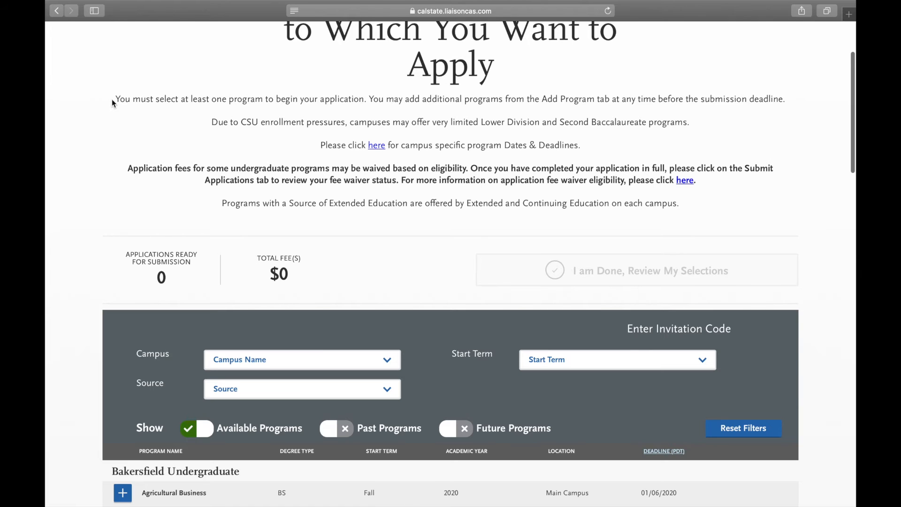
drag(115, 98, 356, 98)
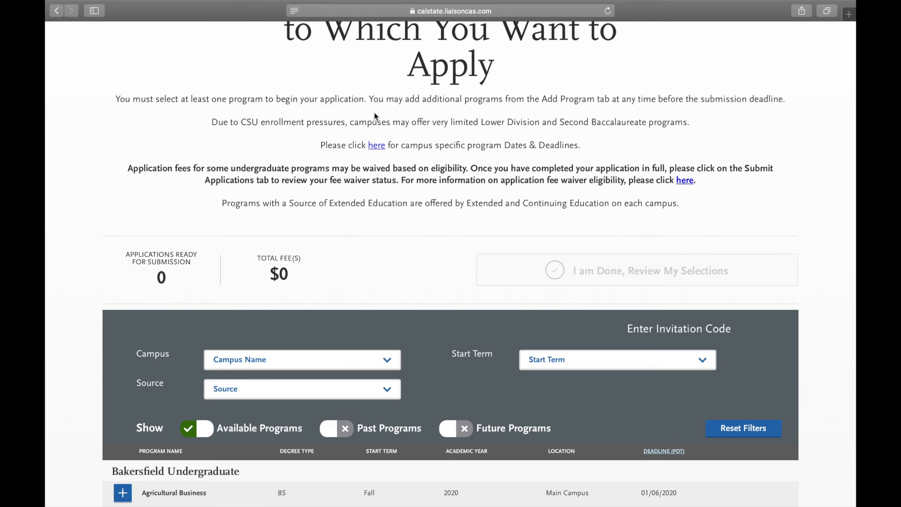
scroll(down, 3)
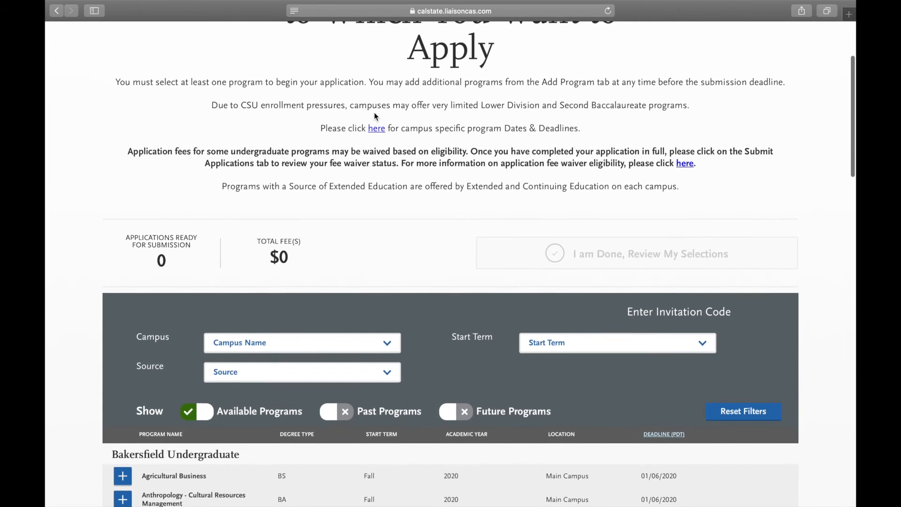
scroll(down, 3)
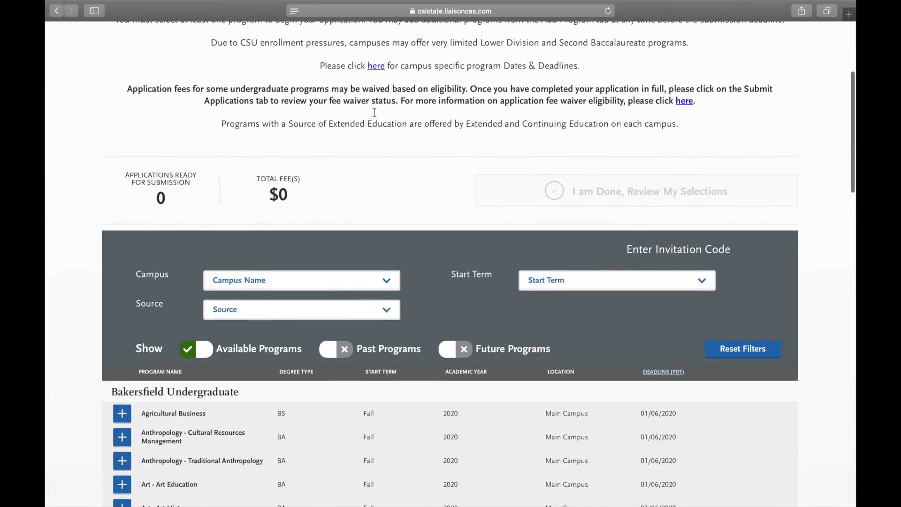
scroll(down, 3)
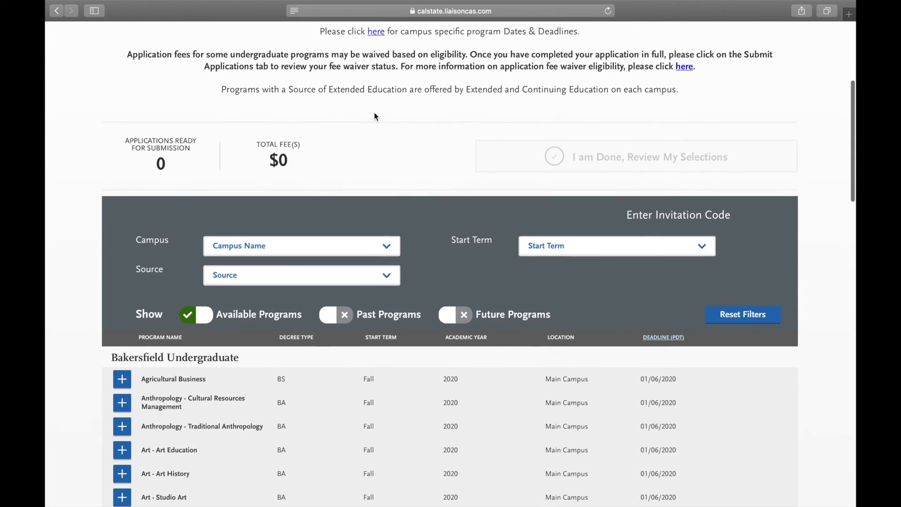
scroll(down, 3)
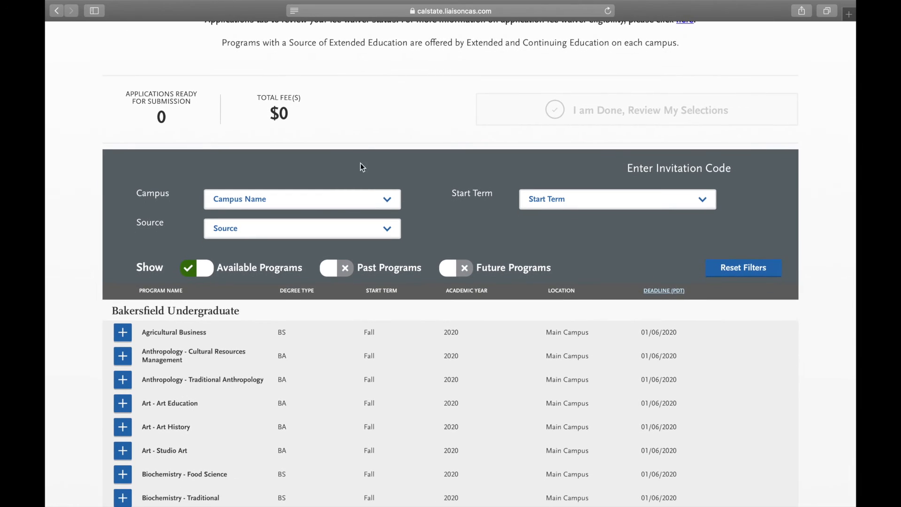
Step: Filter programs to campus San Diego State, start term Fall, and source Campus
click(302, 199)
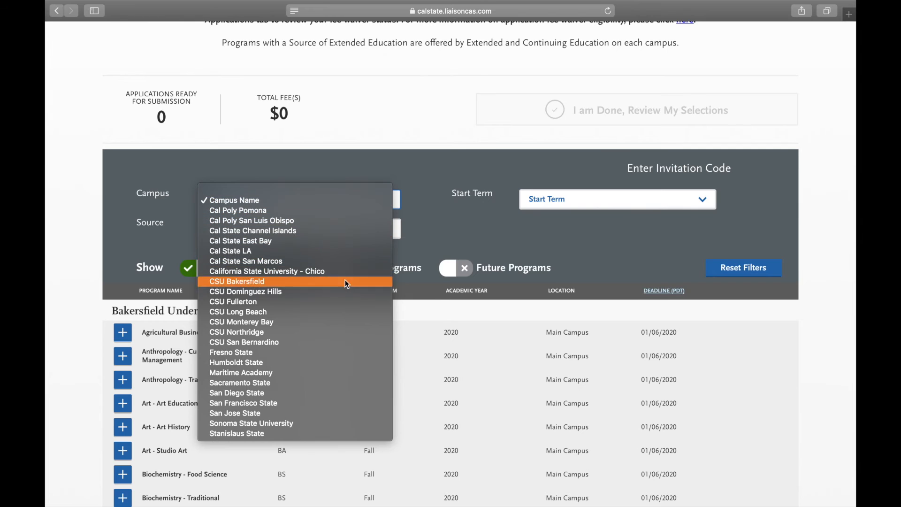
mouse_move(329, 383)
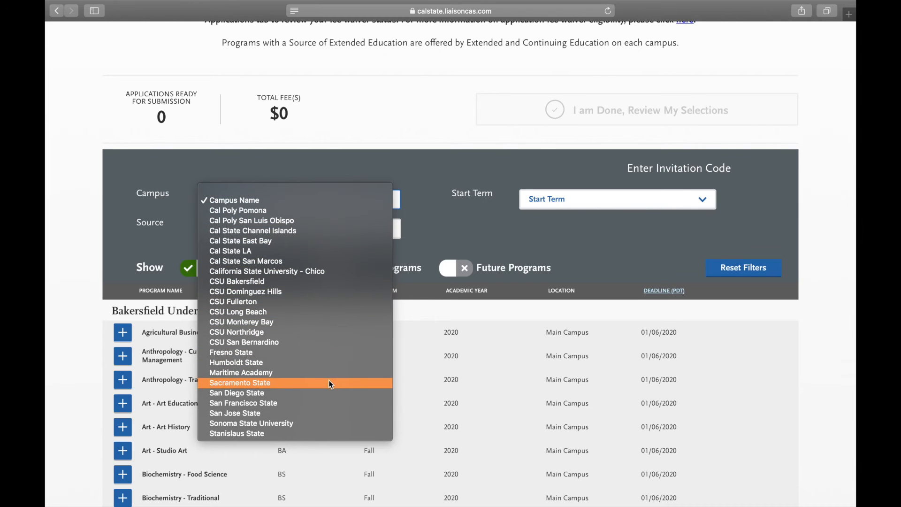
click(236, 393)
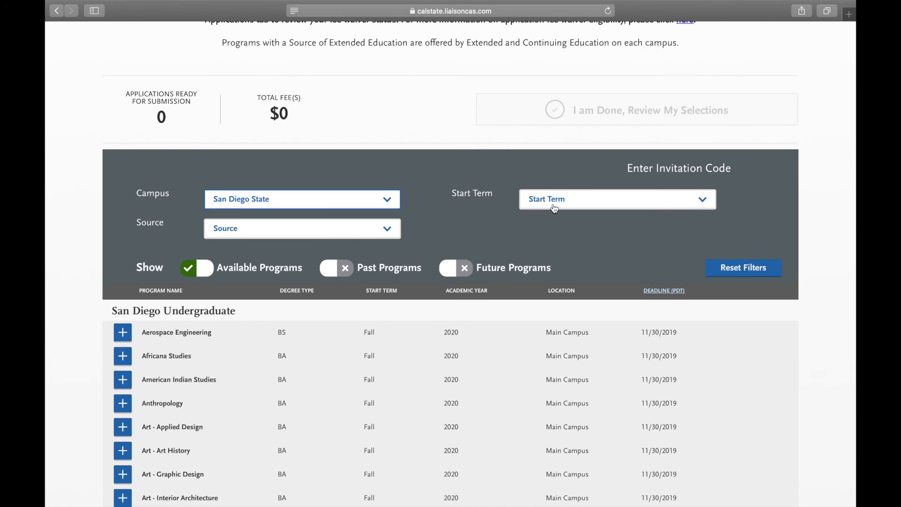
click(617, 199)
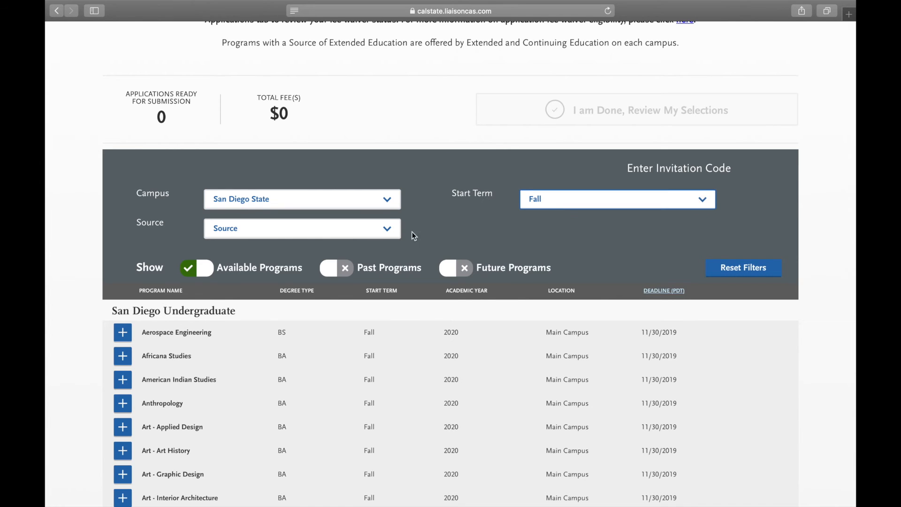
click(301, 229)
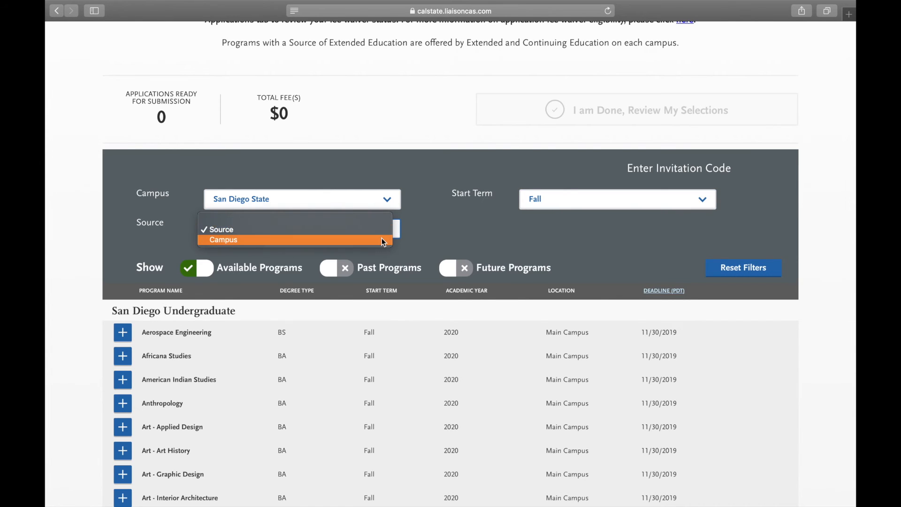
click(223, 240)
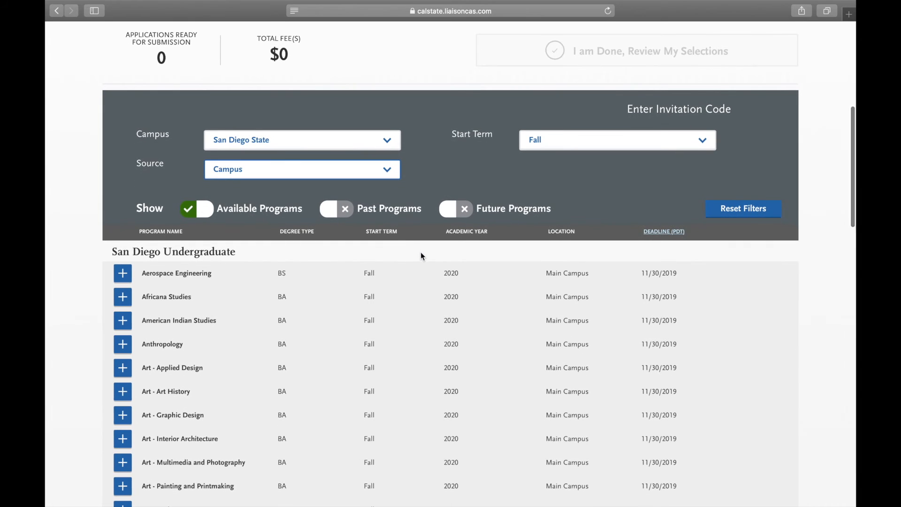
mouse_move(582, 215)
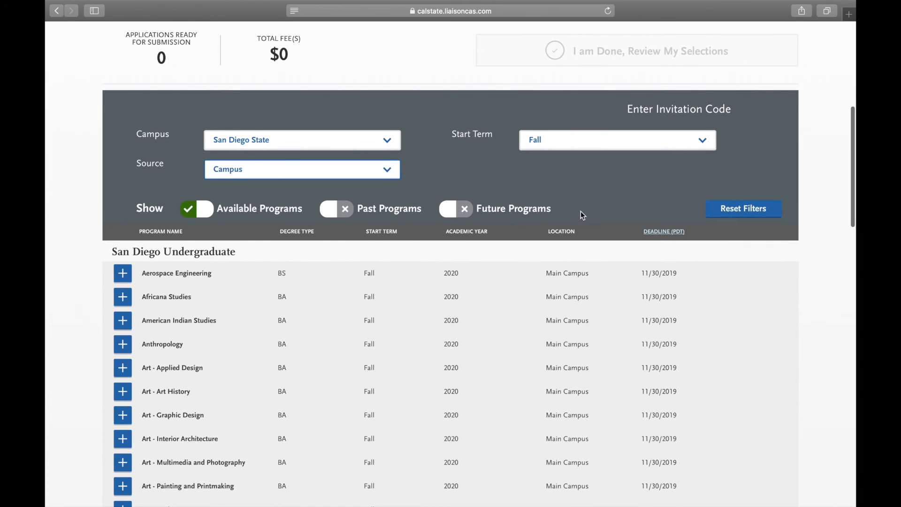
Step: Add Business Administration - General Business from the San Diego Undergraduate list
scroll(down, 3)
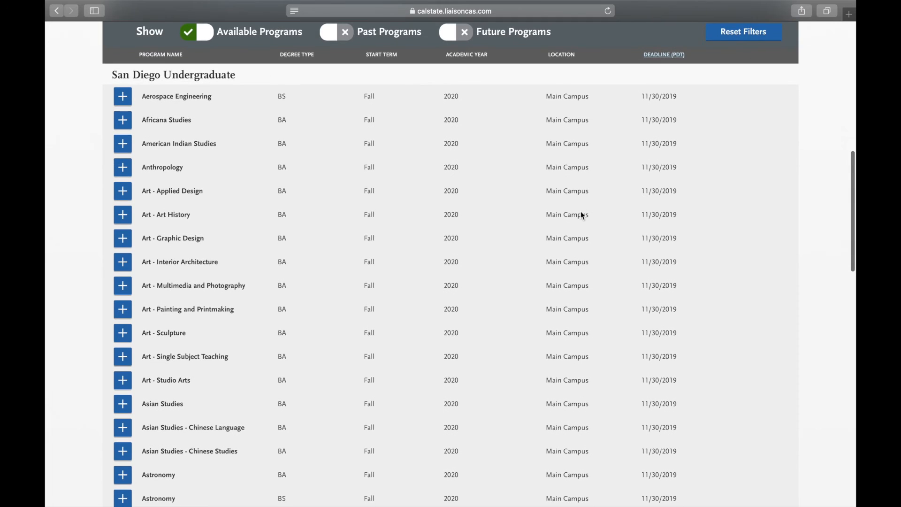
scroll(down, 3)
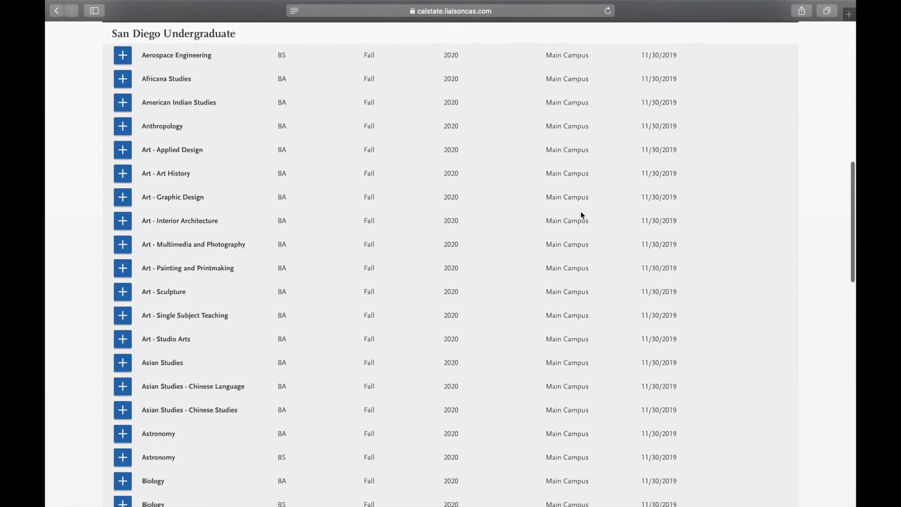
scroll(down, 3)
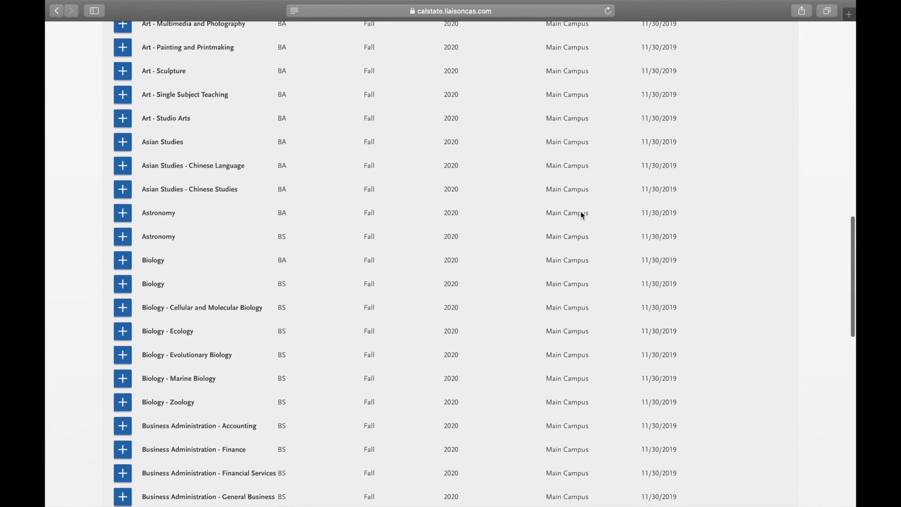
scroll(down, 3)
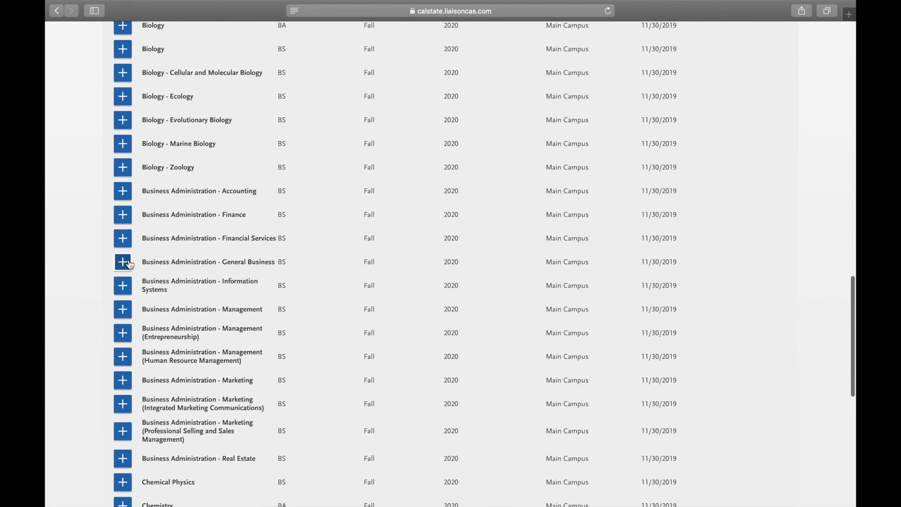
click(122, 261)
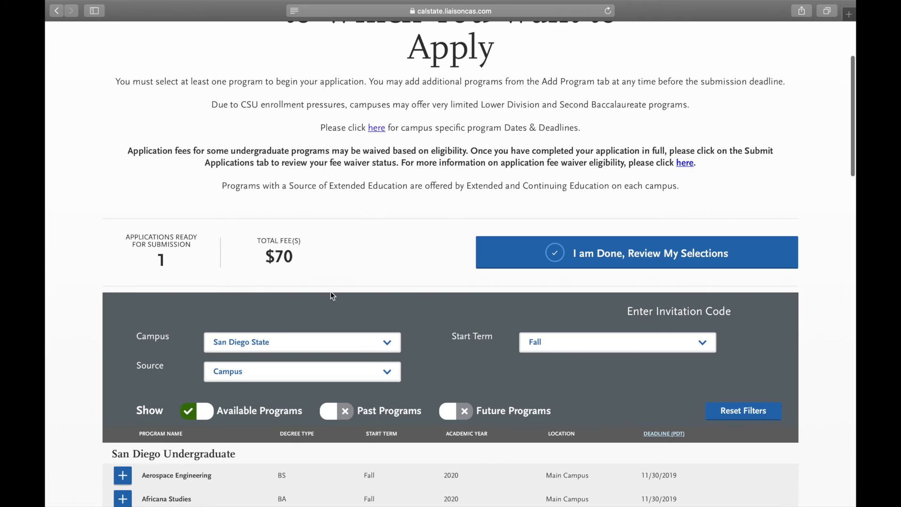
mouse_move(309, 268)
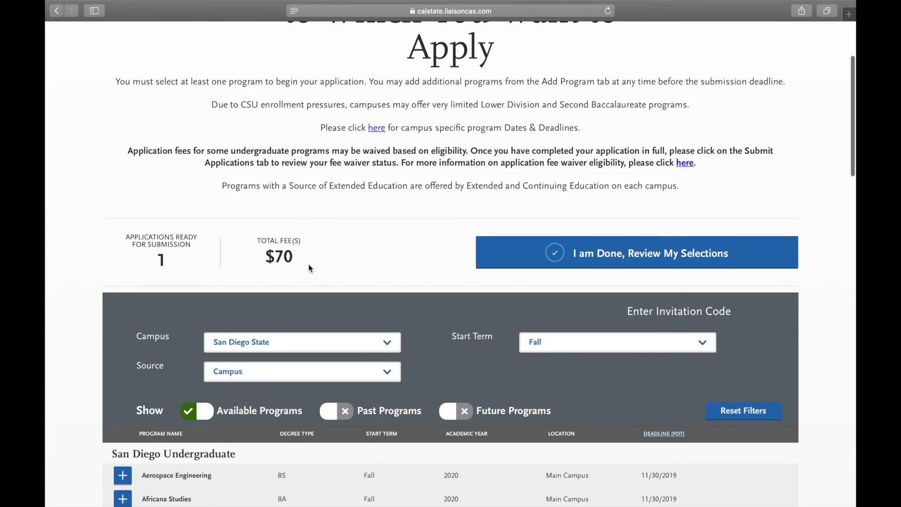
mouse_move(486, 281)
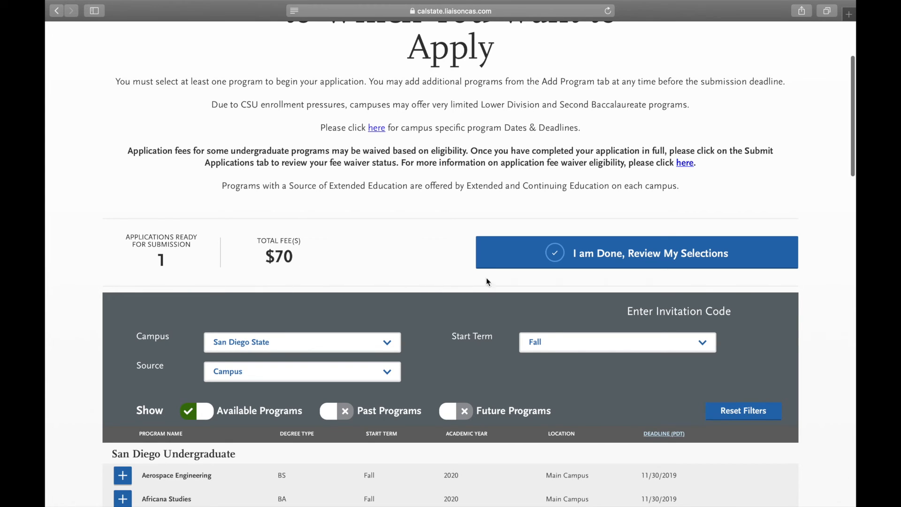
mouse_move(597, 260)
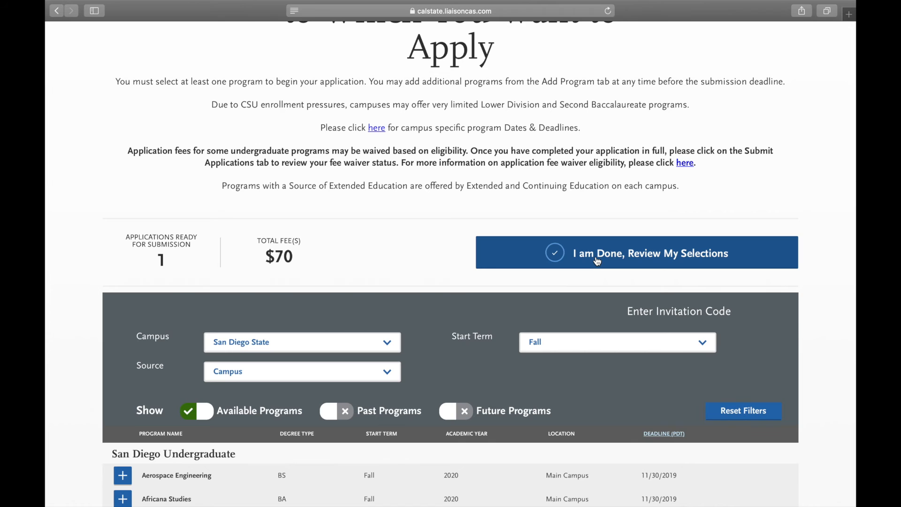
Step: Review the single Business Administration selection and continue to the My Application dashboard
click(636, 253)
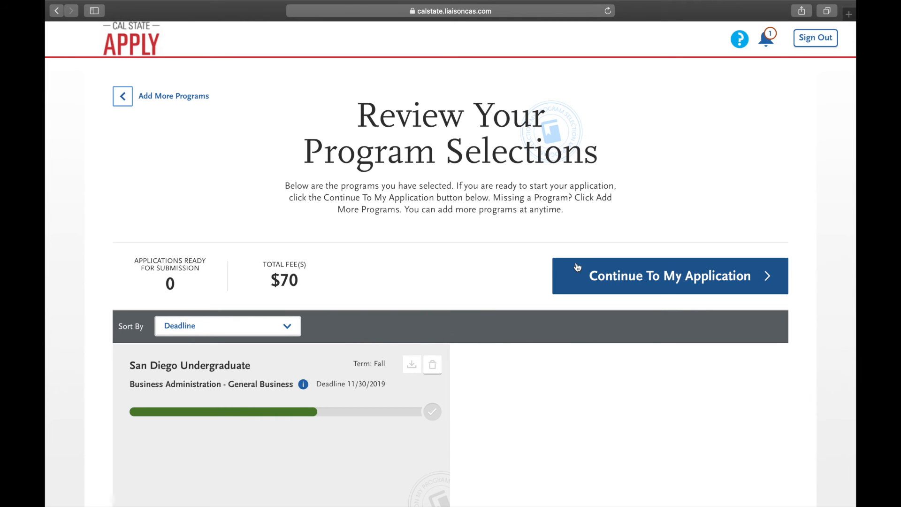
scroll(down, 3)
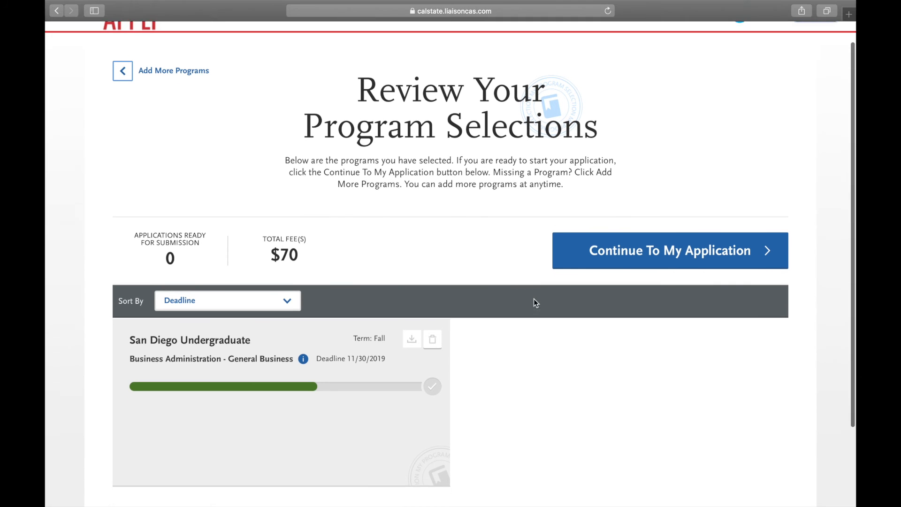
scroll(down, 3)
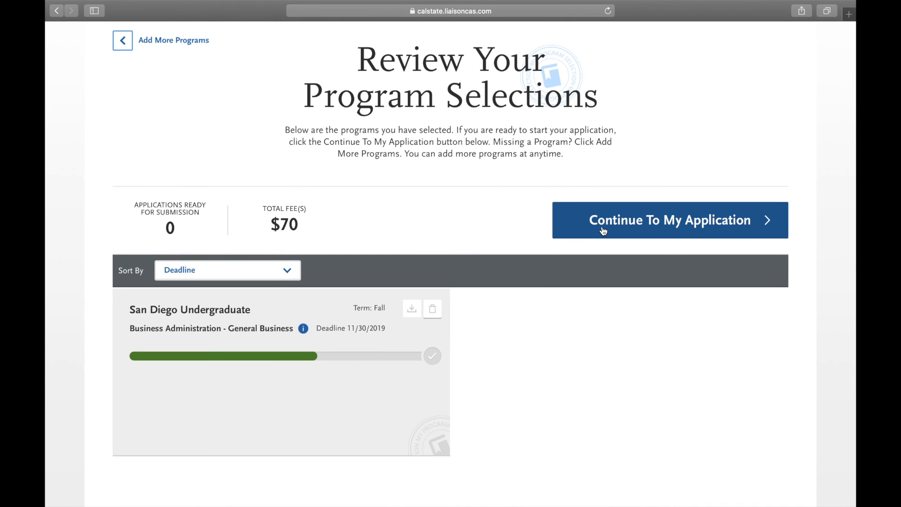
mouse_move(377, 330)
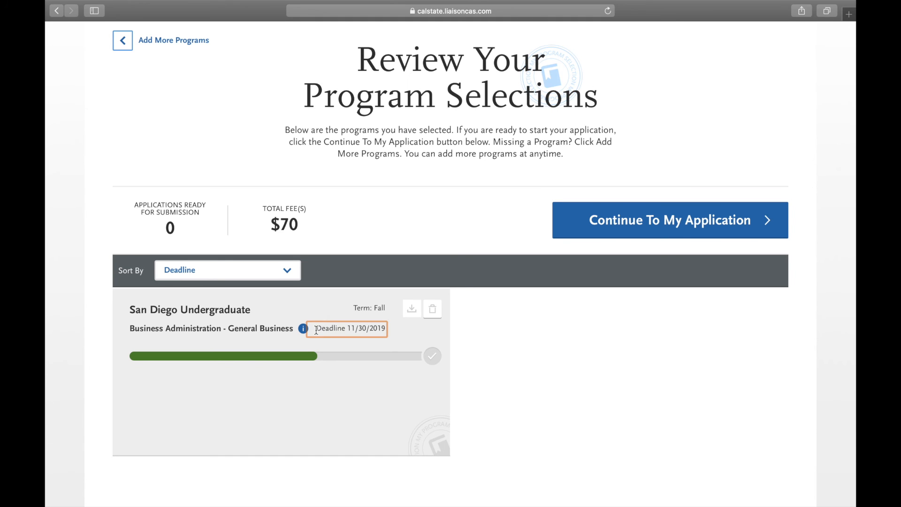
drag(315, 328, 386, 328)
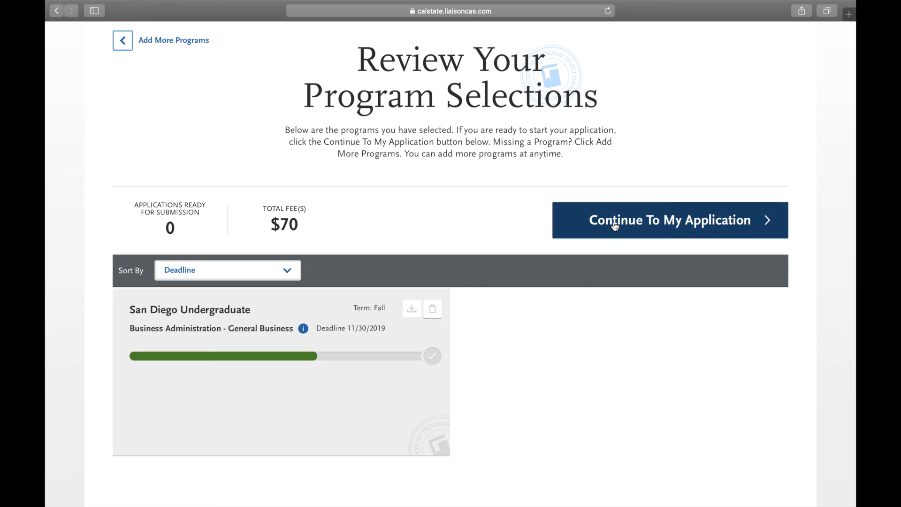
click(668, 220)
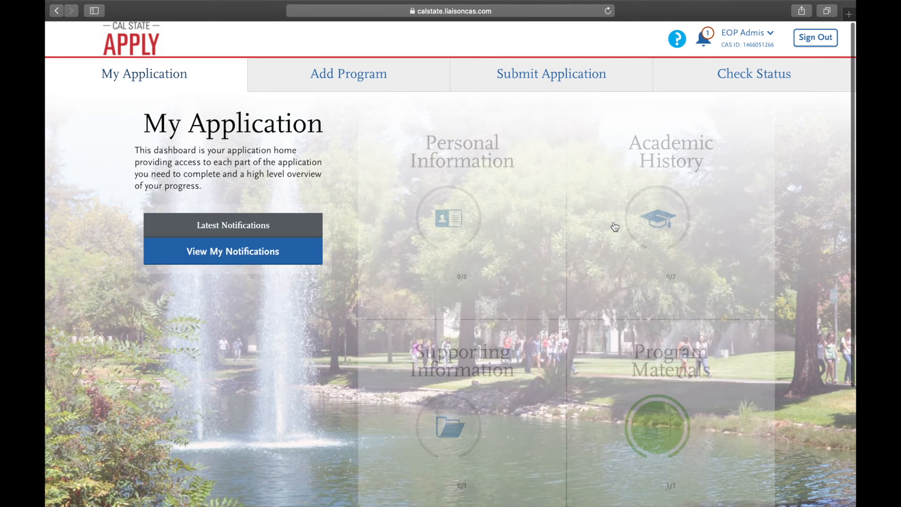